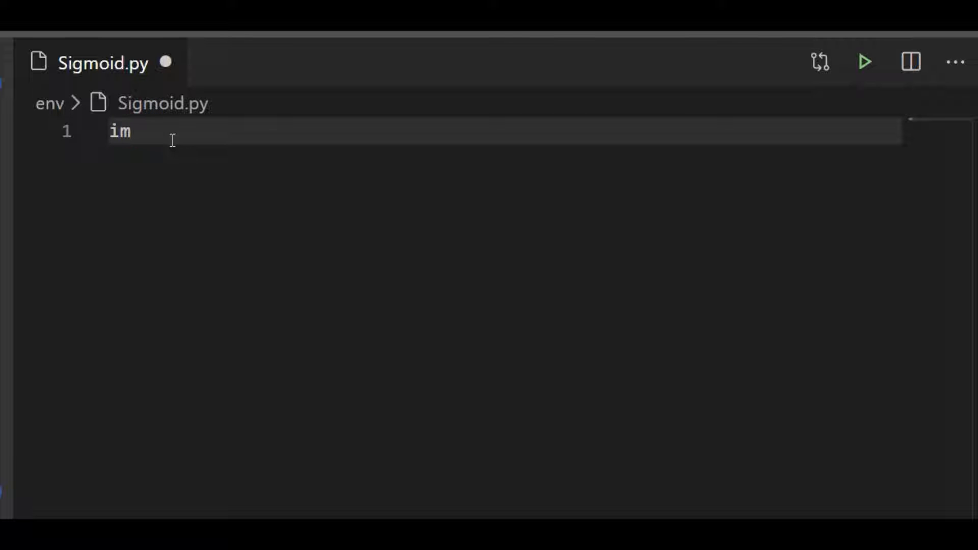
Step: Import numpy as np and matplotlib.pyplot as plt at the top of Sigmoid.py
type("port numpy as np")
type("i")
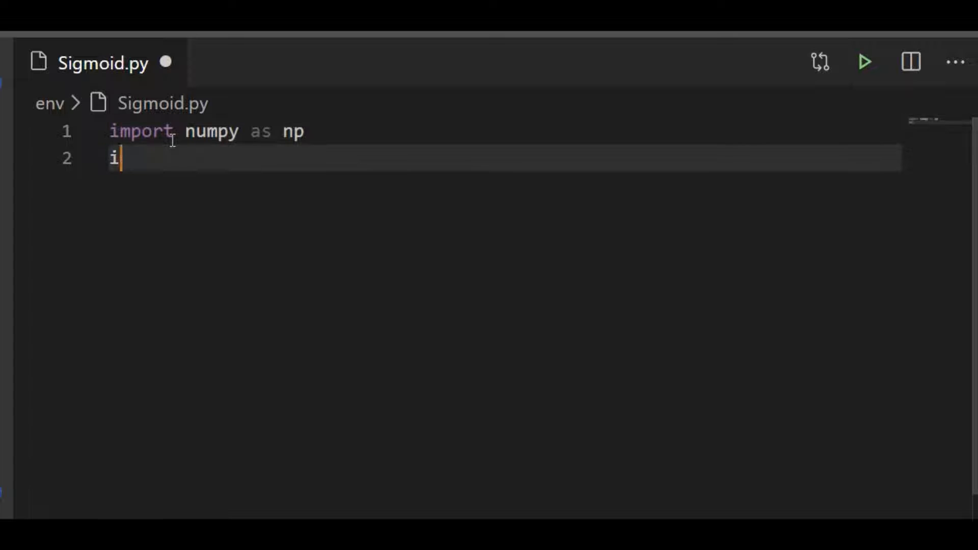
type("mport matplot")
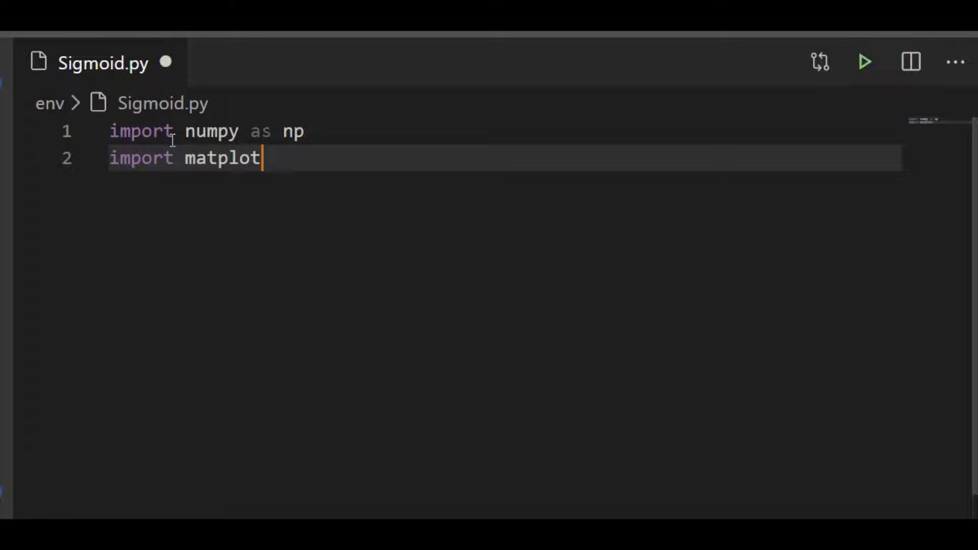
type("lib.pyplot")
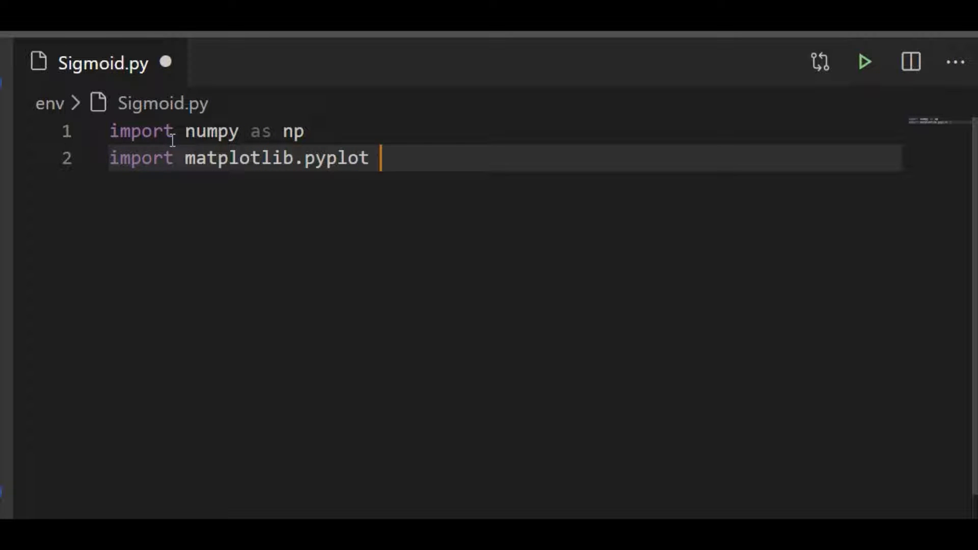
type("as plt")
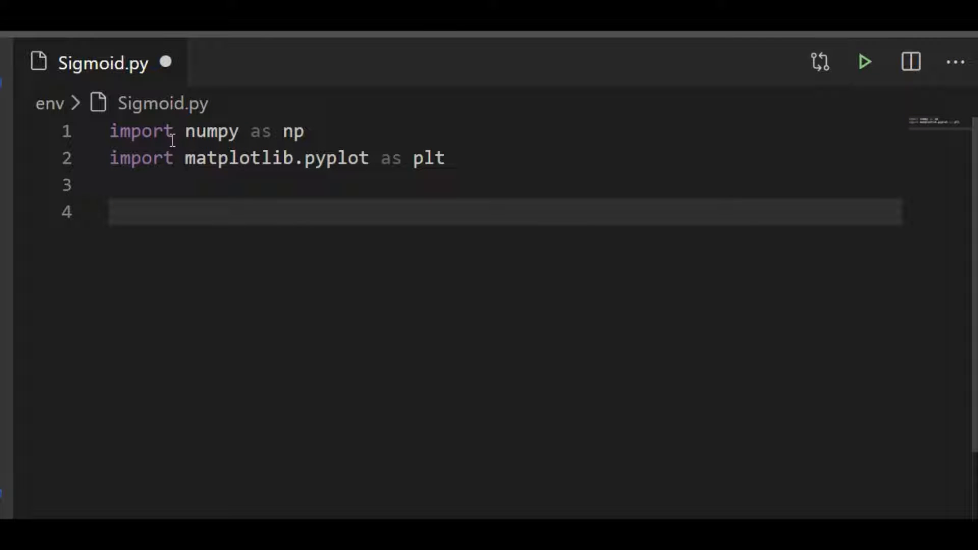
Step: Define sigmond(s) returning 1.0 / (1.0 + np.exp(-s))
type("def sig")
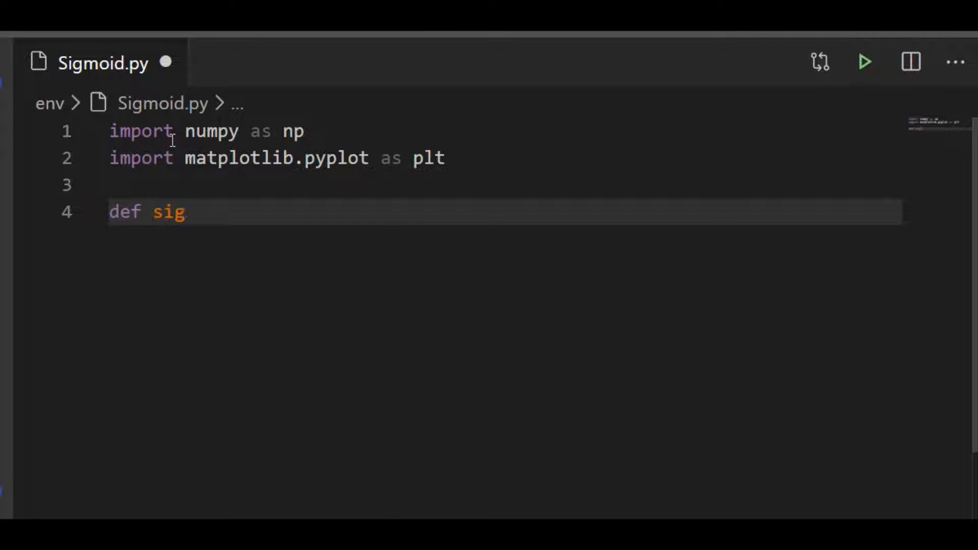
type("mond()")
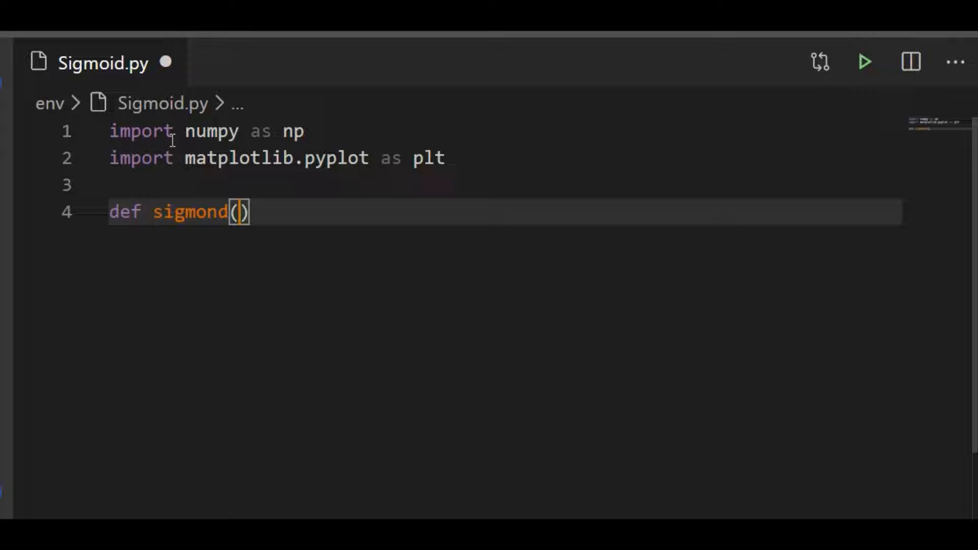
type("s):")
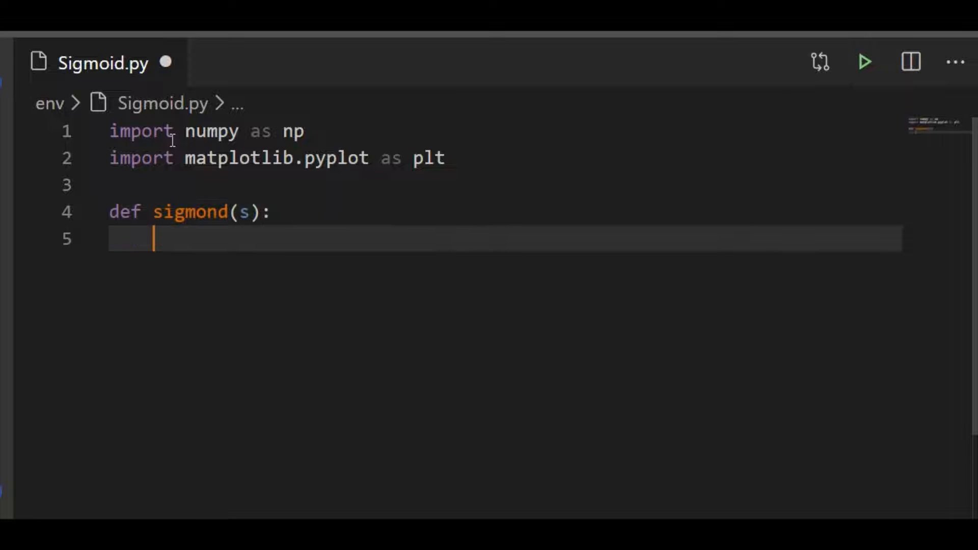
type("return")
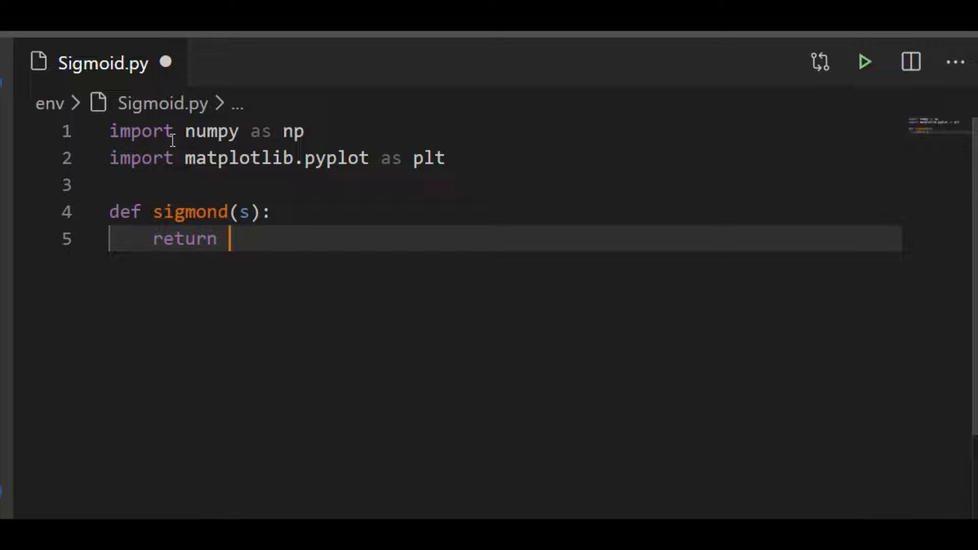
type("1.0")
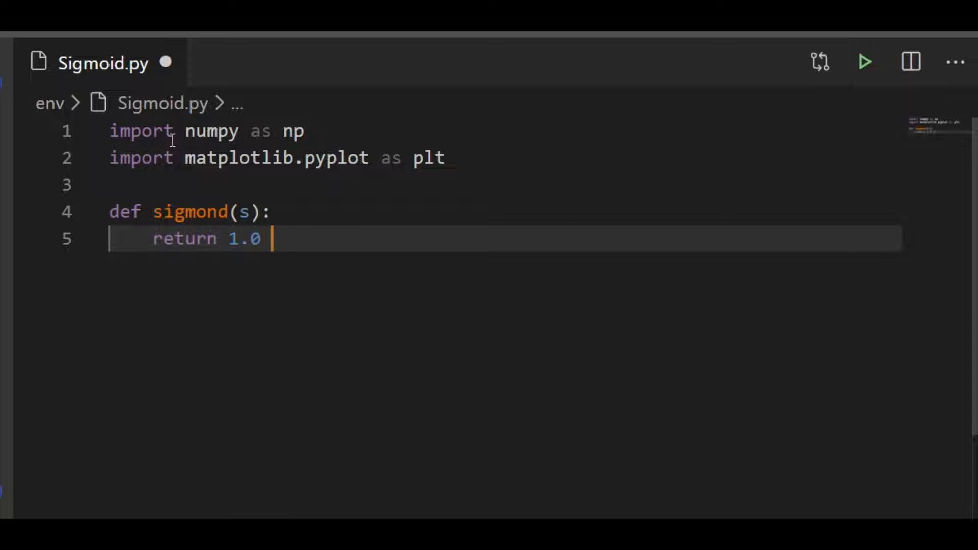
type("/ (1)")
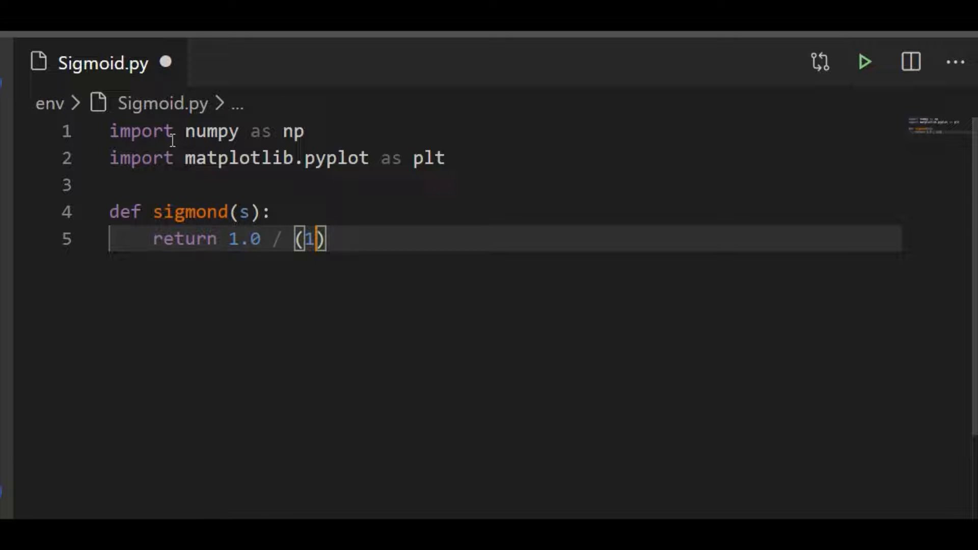
type(".0")
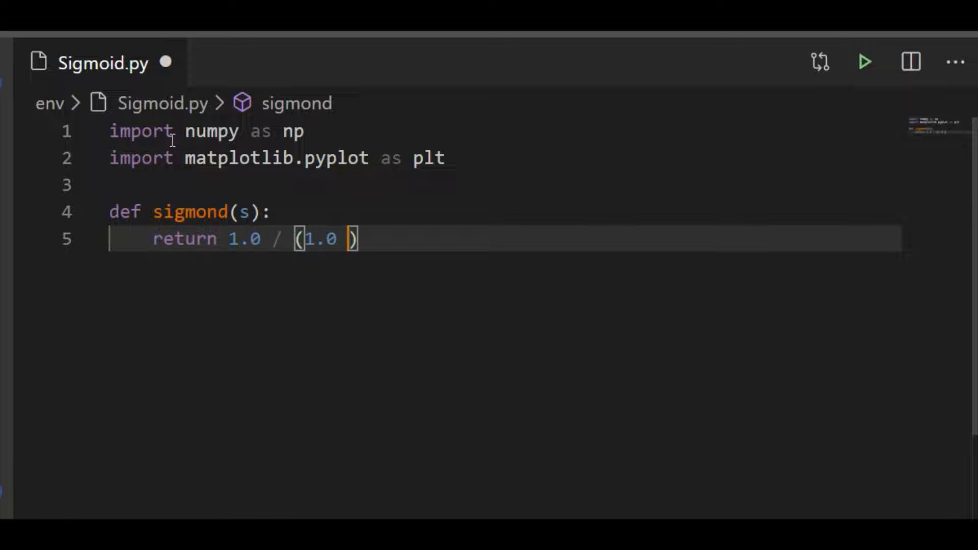
type("+ np.exp")
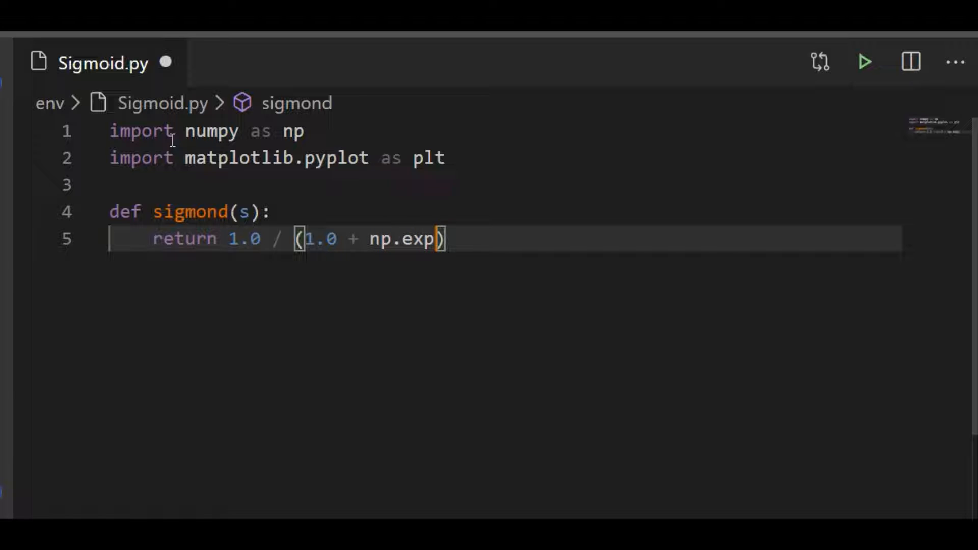
type("(-s")
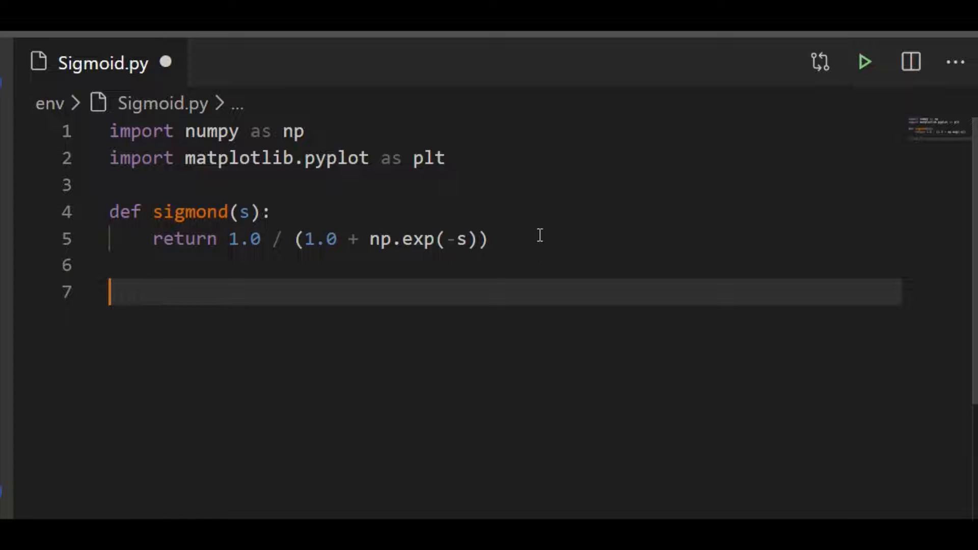
Step: Add print(sigmond(10)) to test the function
type("print(sig)")
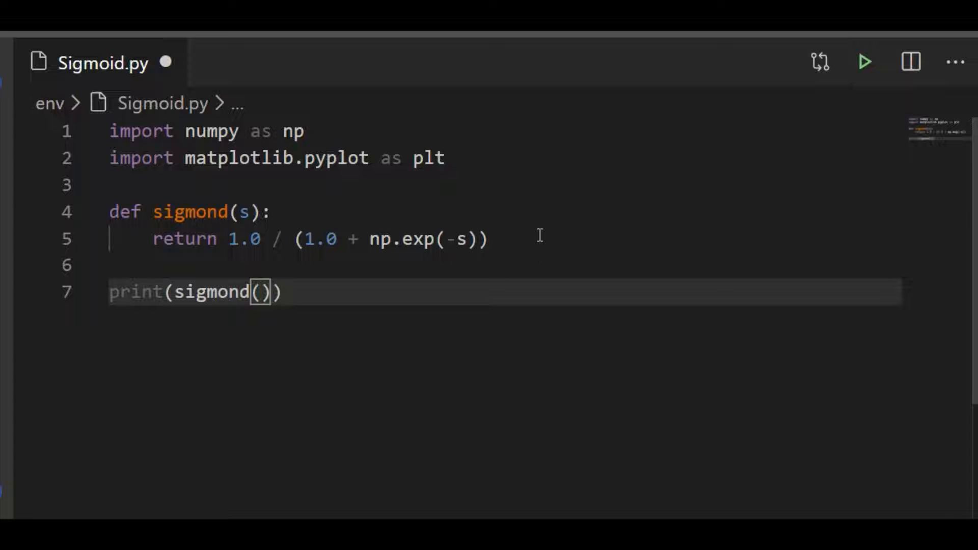
type("10")
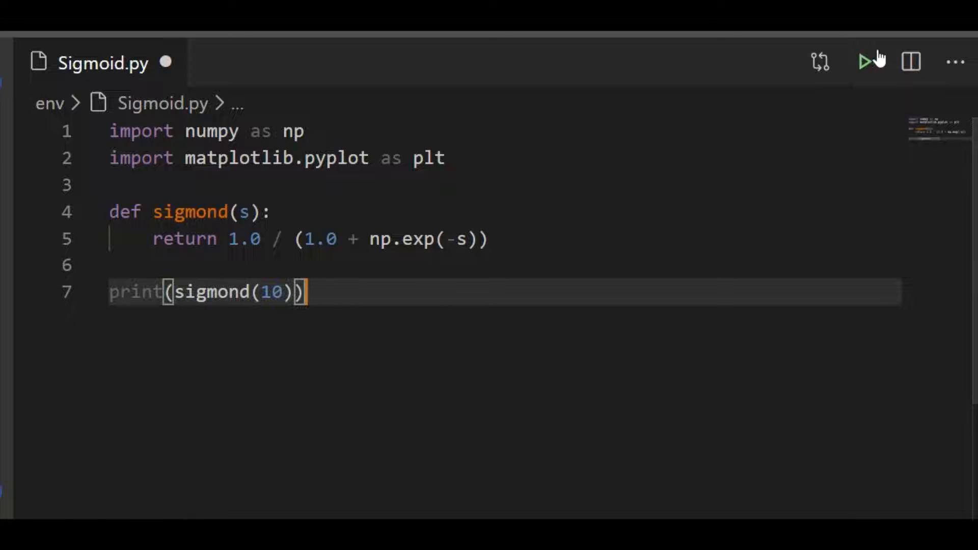
Step: Run Sigmoid.py so the terminal prints 0.9999546021312976
left_click(866, 62)
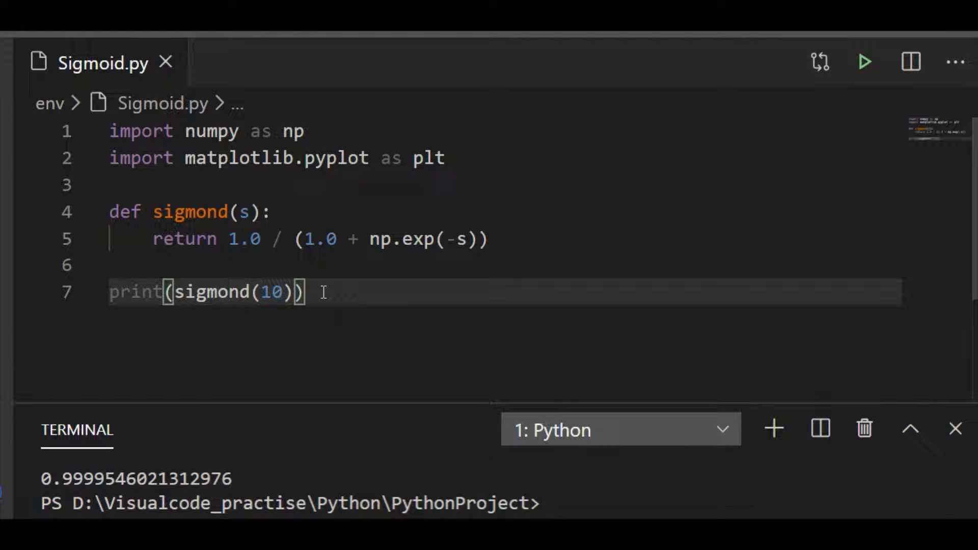
mouse_move(387, 286)
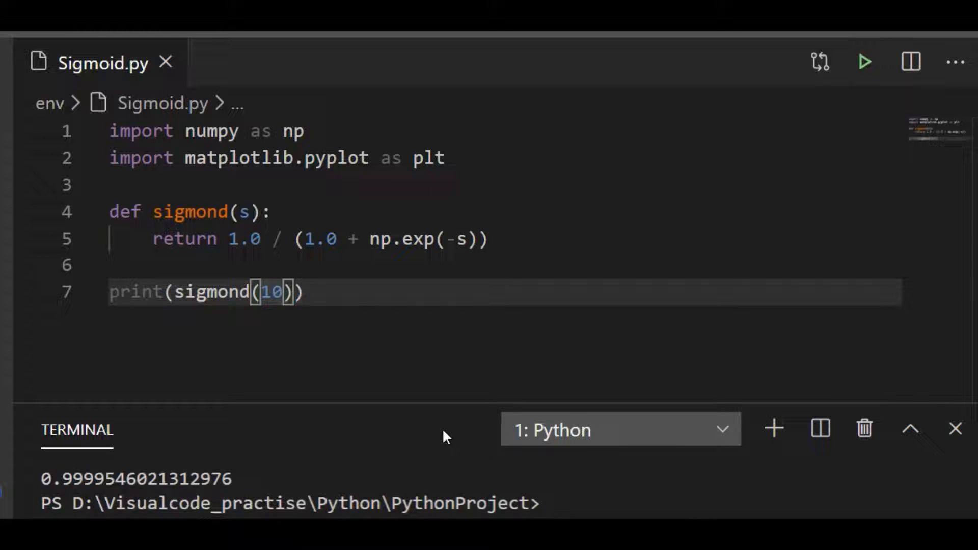
mouse_move(562, 446)
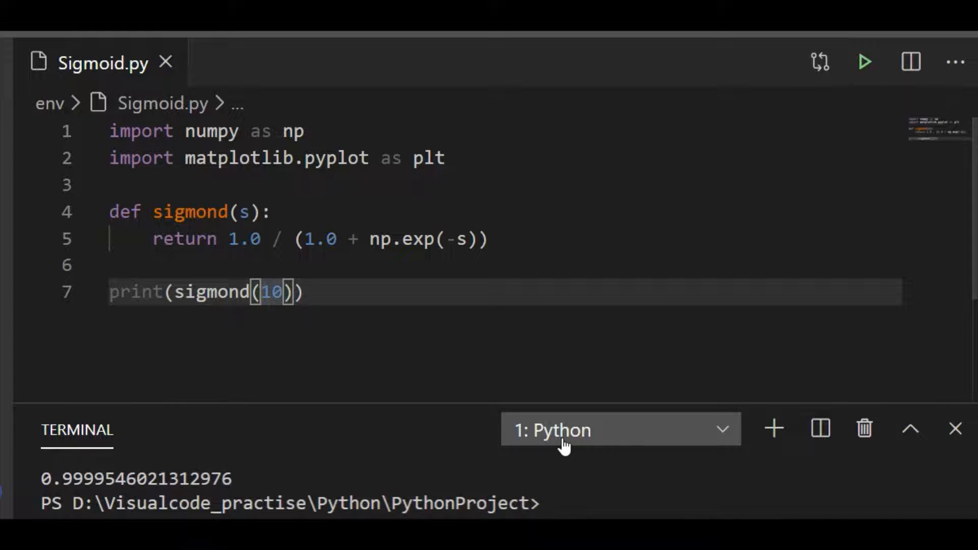
Step: Change the argument to -10, rerun to get 4.5397868702434395e-05, and return to the editor
type("-")
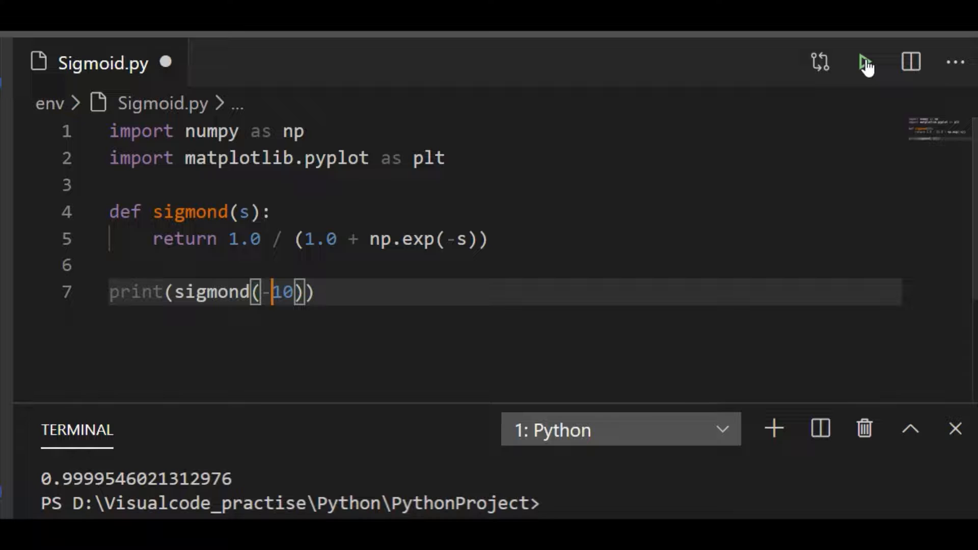
left_click(866, 62)
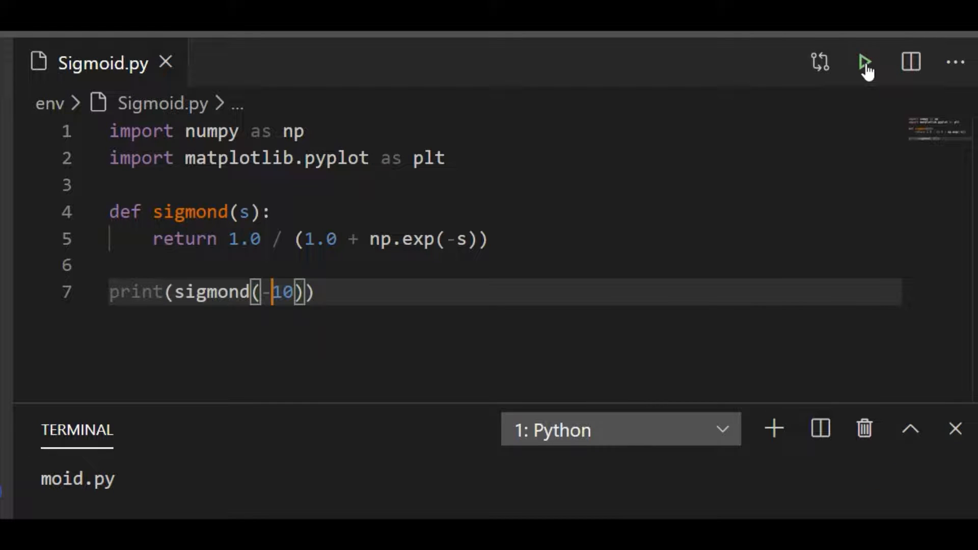
left_click(866, 62)
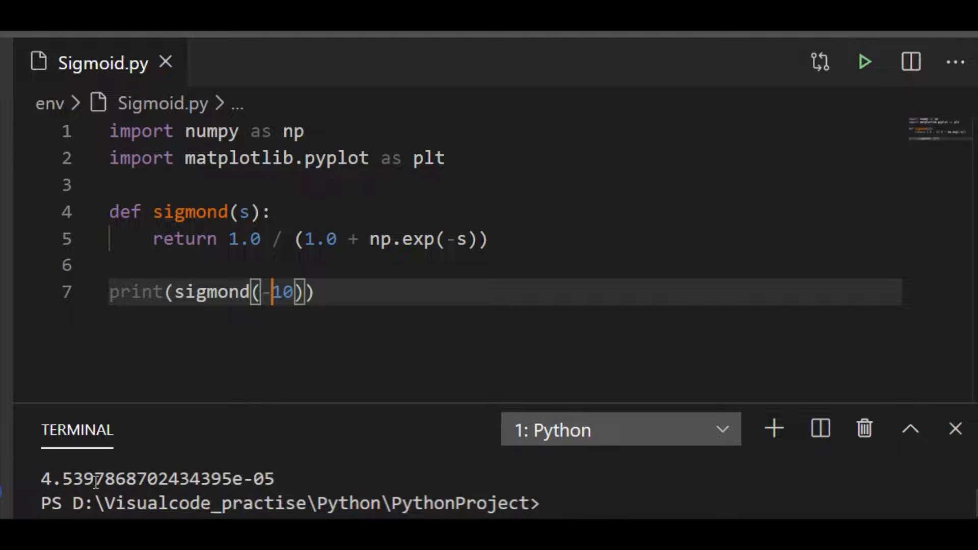
left_click(315, 292)
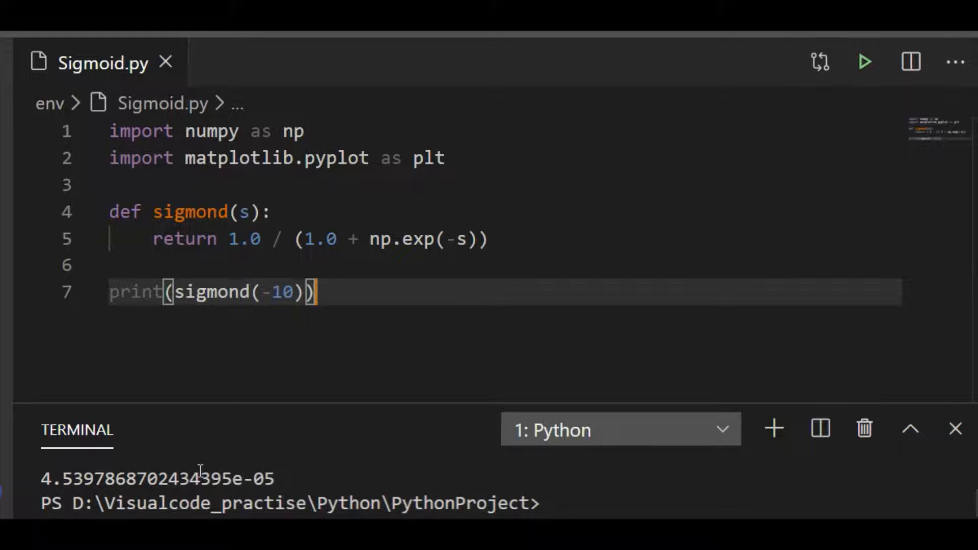
mouse_move(382, 440)
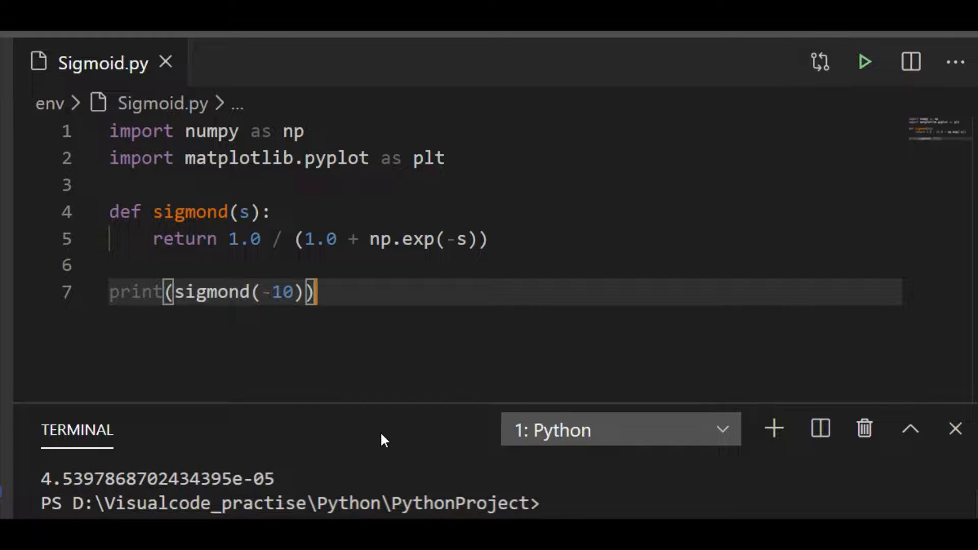
mouse_move(866, 428)
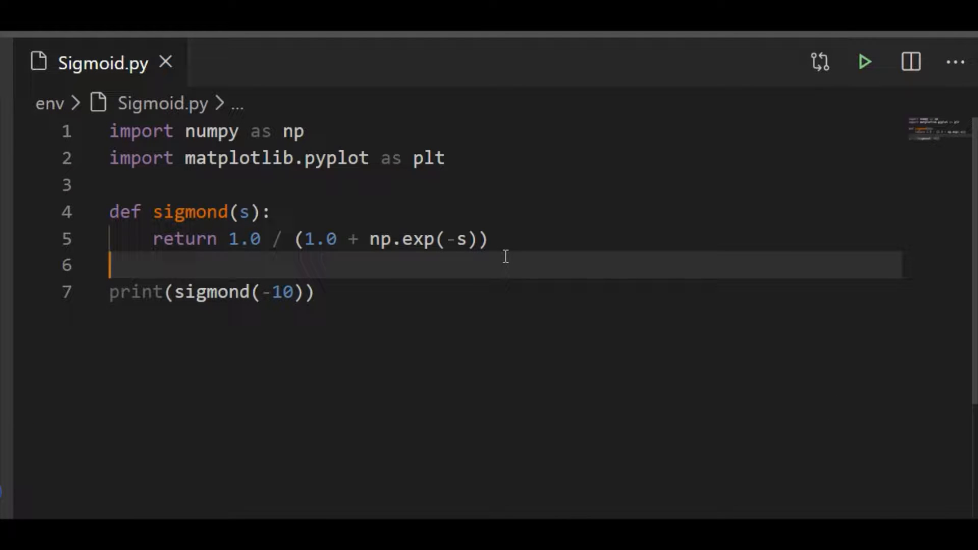
Step: Define val = np.arange(-10, 10, 1)
type("val =")
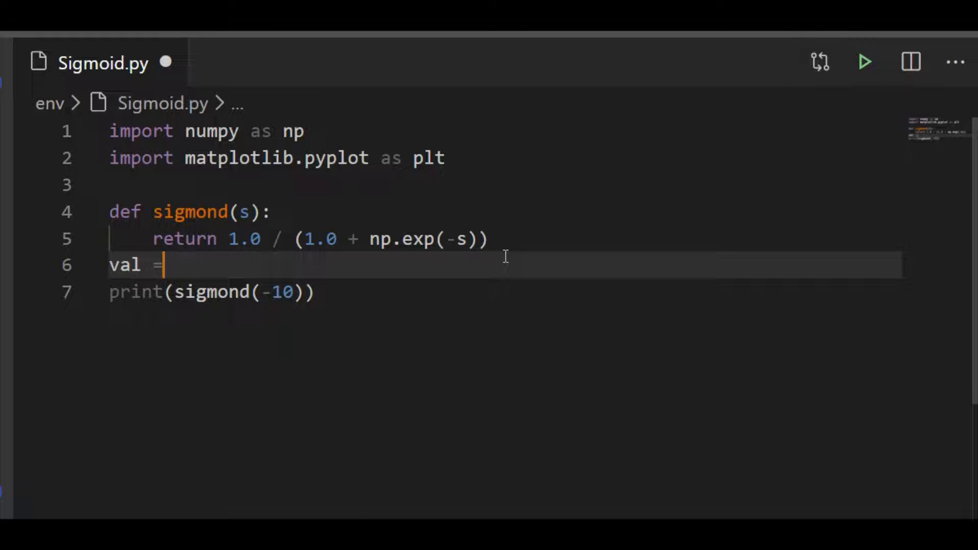
type("np.a")
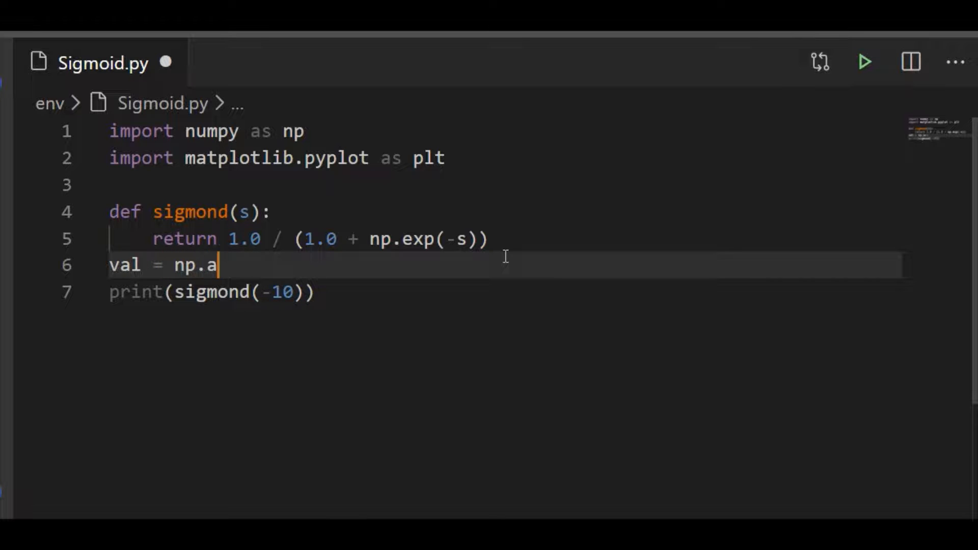
type("range()")
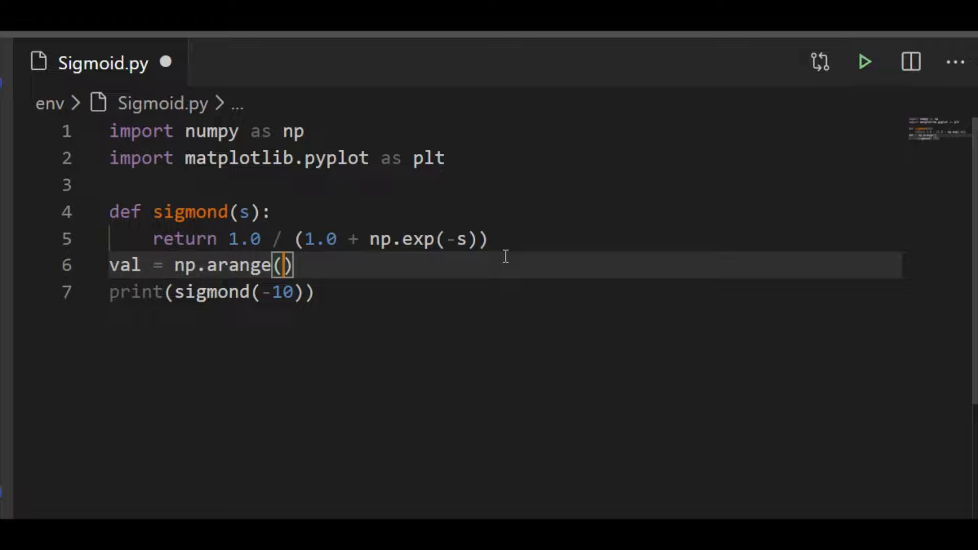
type("-10")
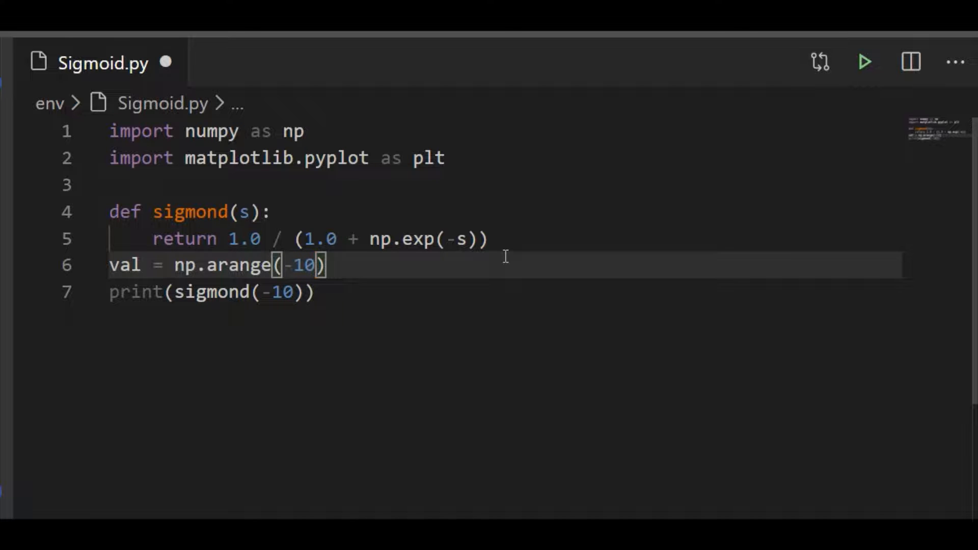
type(", 10,")
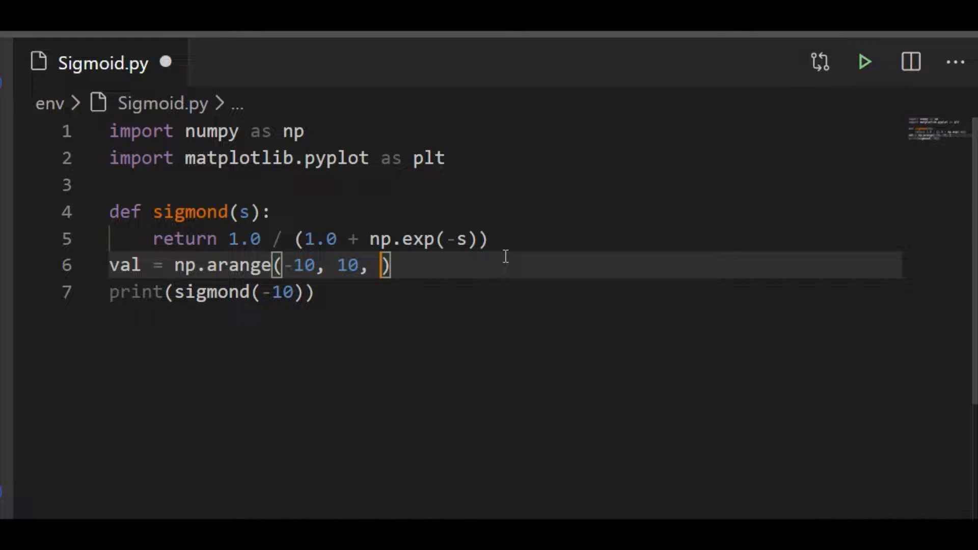
type("1")
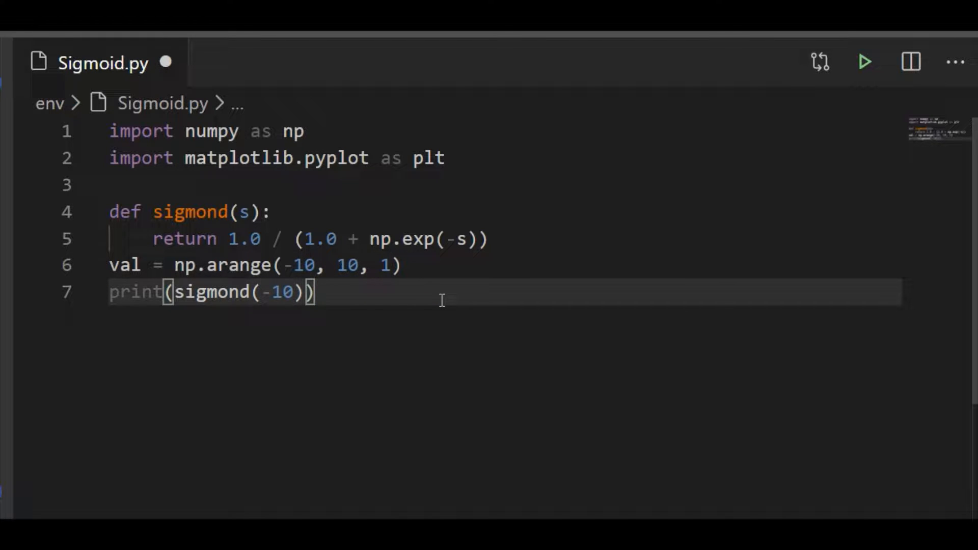
mouse_move(361, 271)
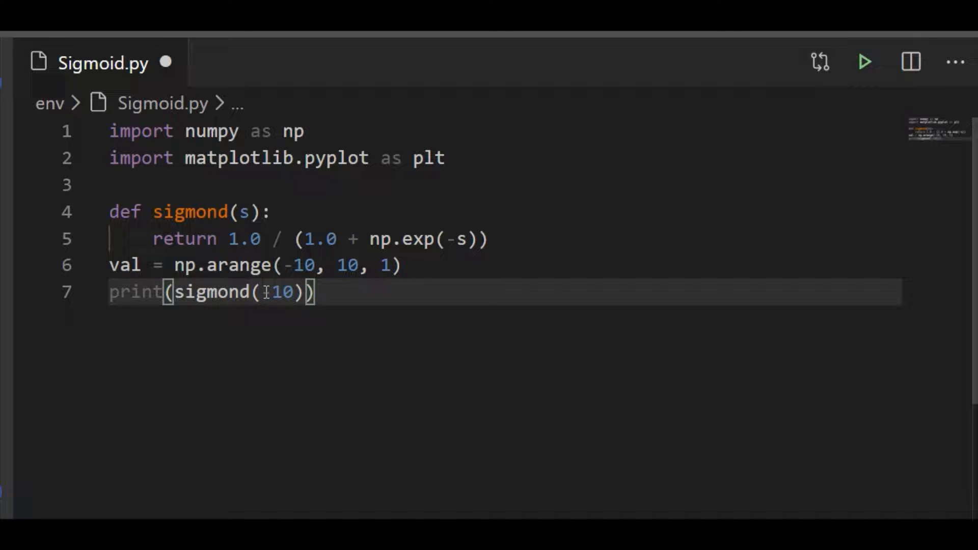
Step: Replace the -10 argument so the script prints sigmond(val)
key("Backspace")
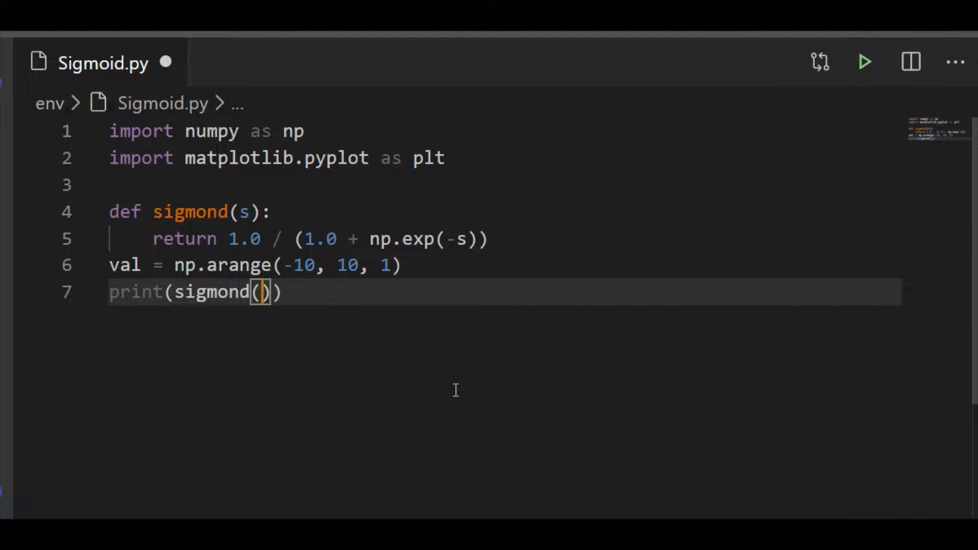
type("val")
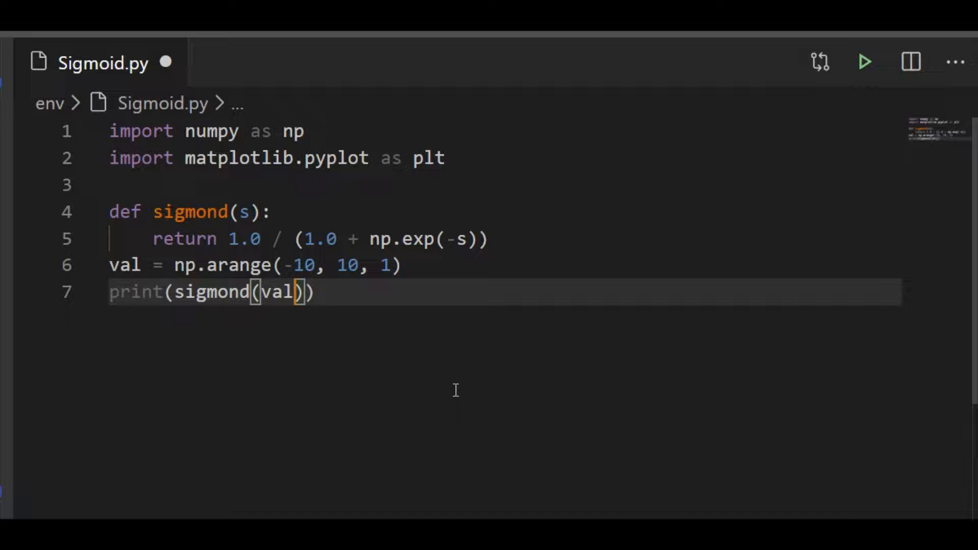
mouse_move(866, 63)
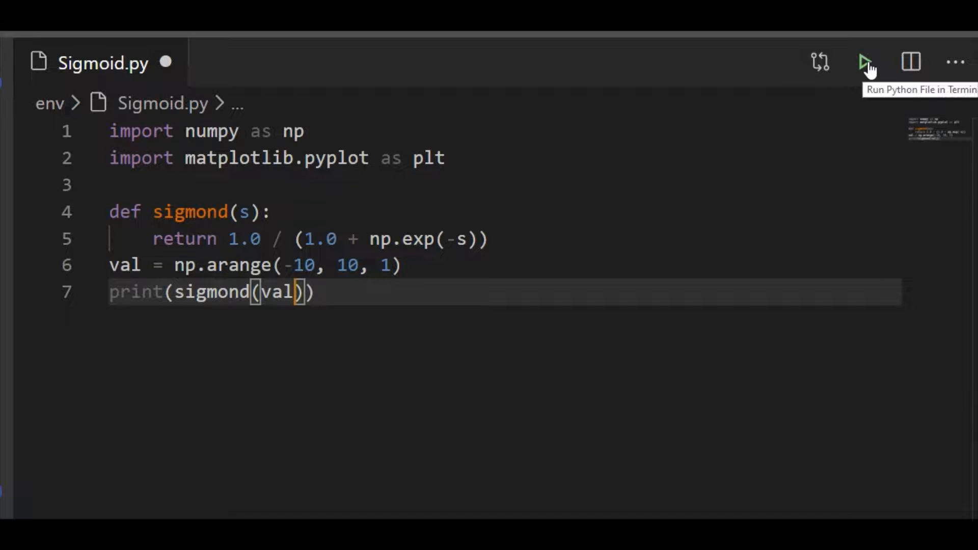
Step: Run the array version, inspect the twenty printed sigmoid values, then kill the terminal
left_click(866, 62)
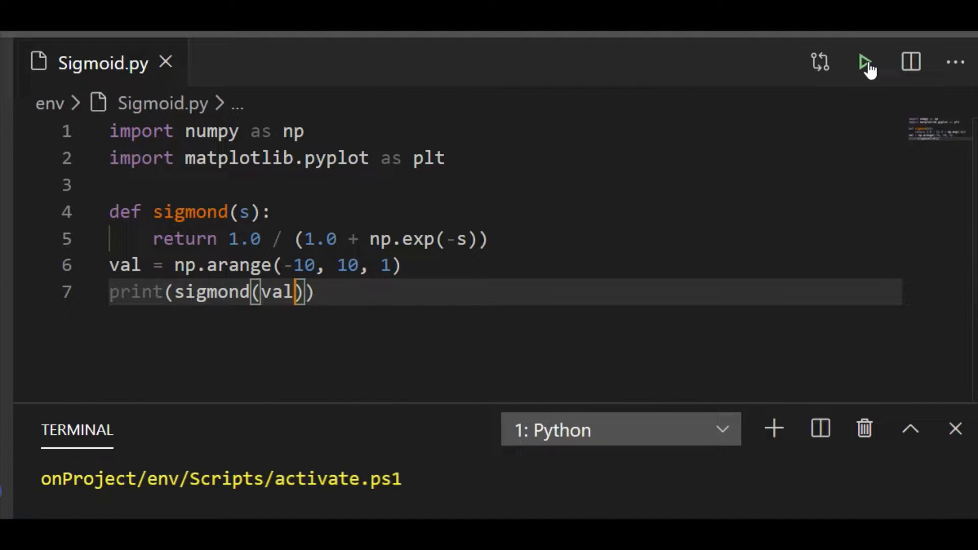
left_click(866, 62)
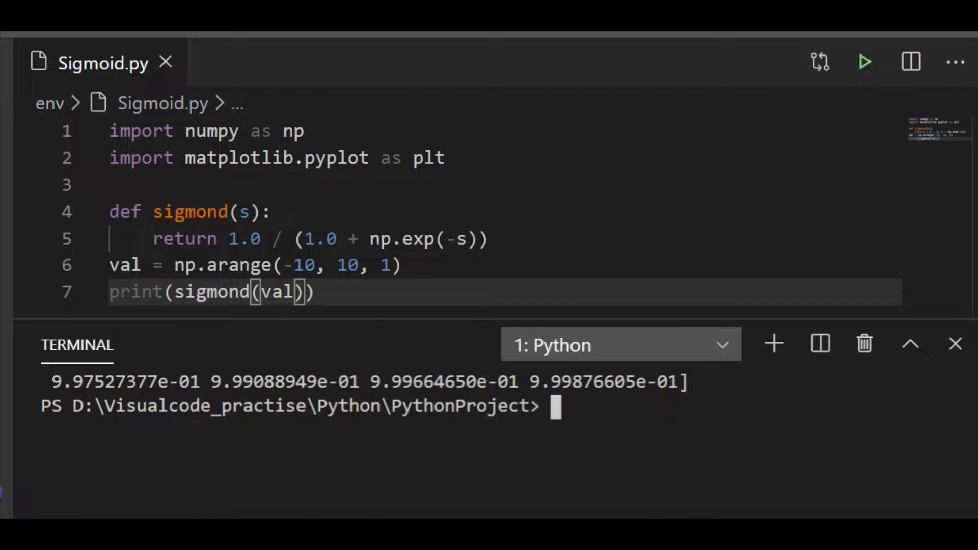
left_click(862, 63)
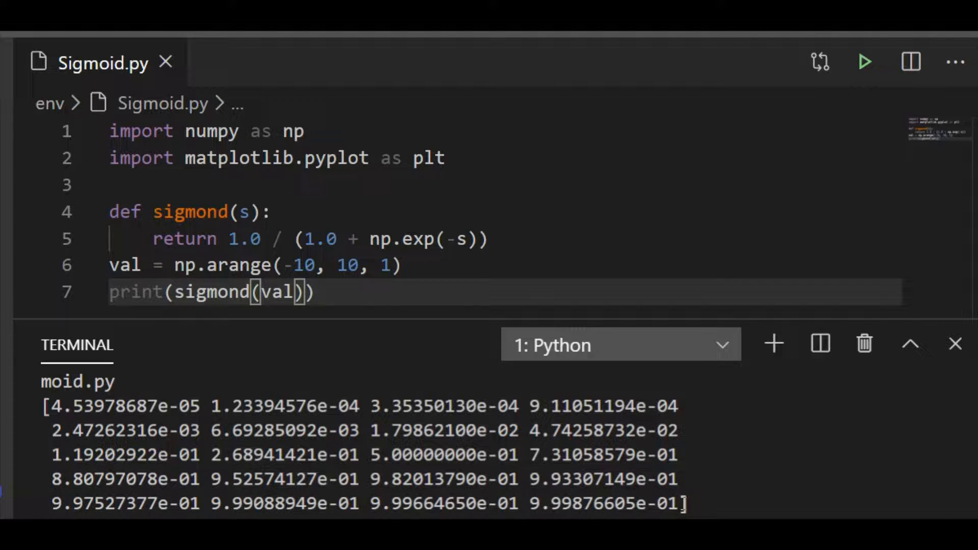
double_click(605, 504)
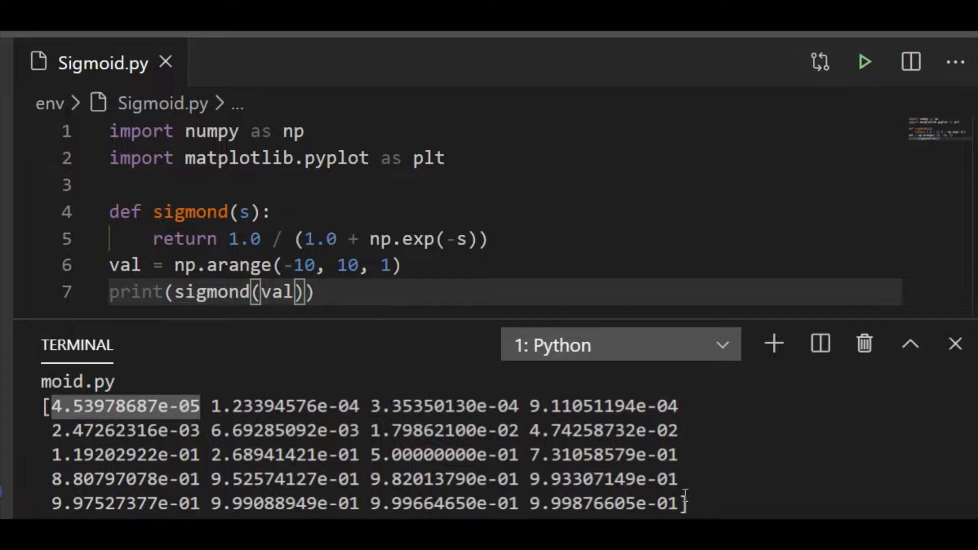
mouse_move(864, 343)
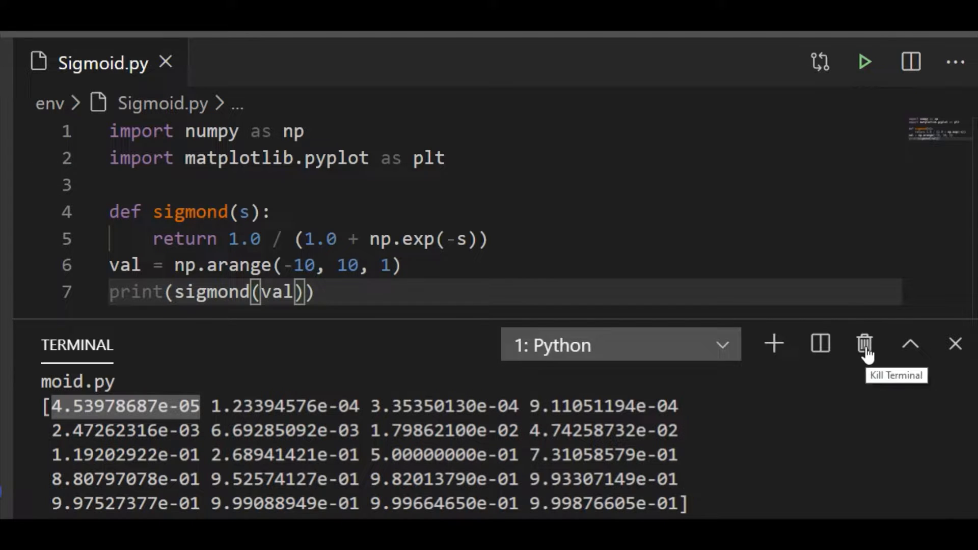
left_click(865, 344)
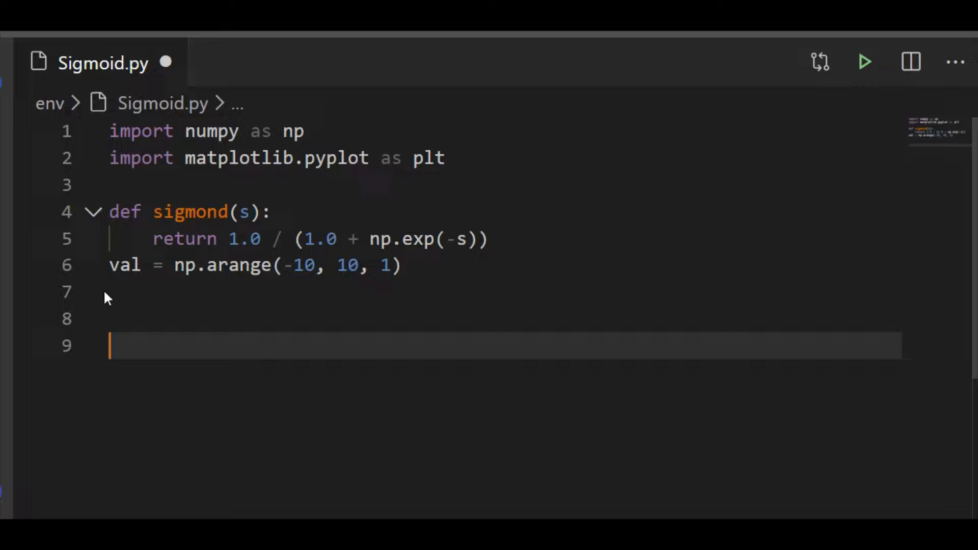
Step: Add the comment '#plot Sigmond Function'
type("#plot")
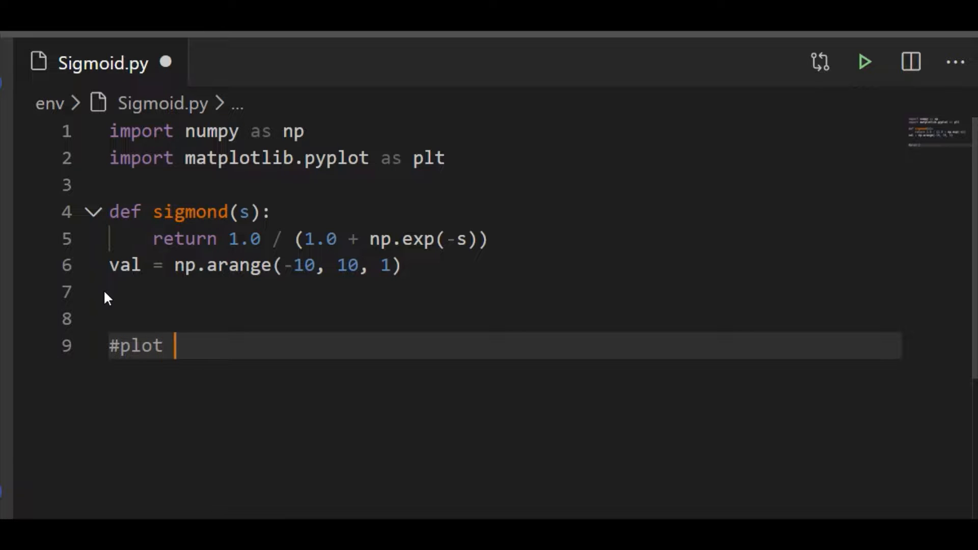
type("Sig")
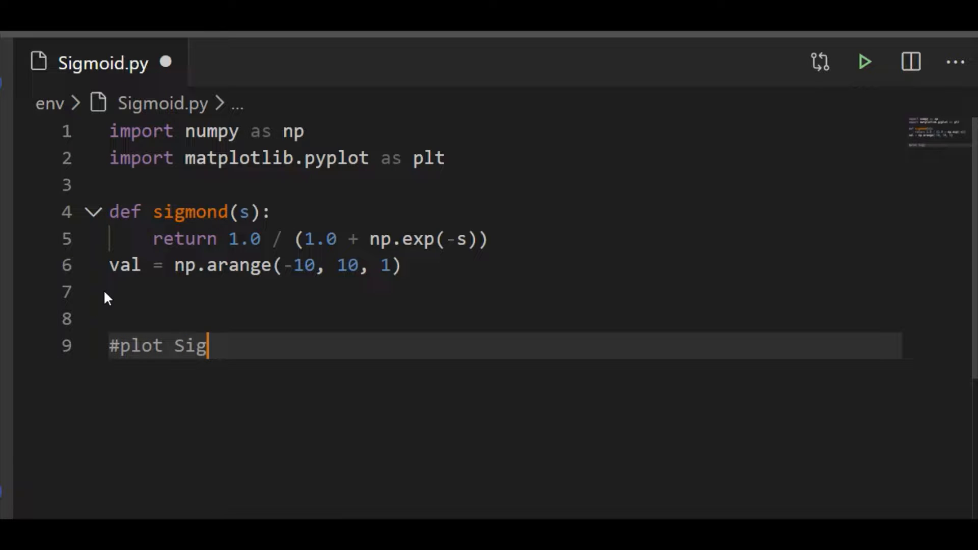
type("mond Fu")
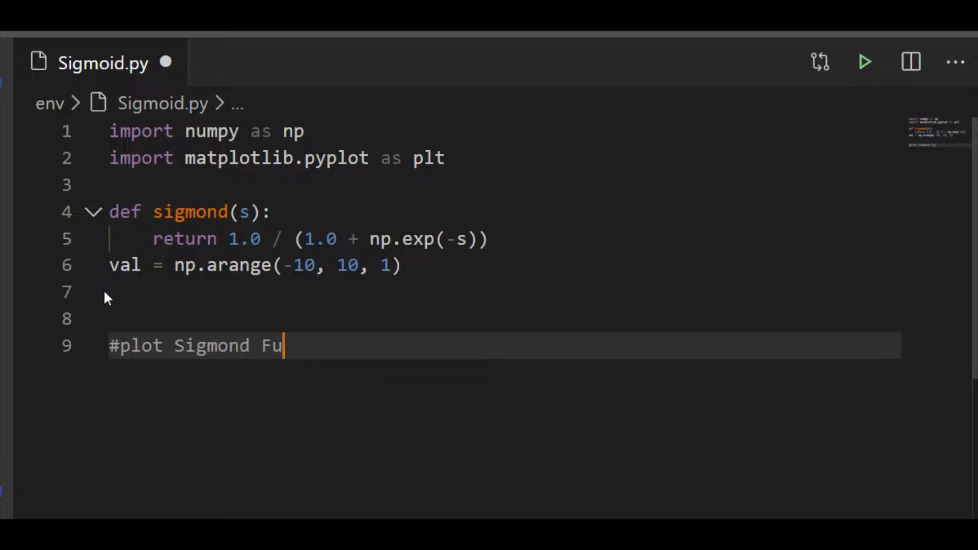
type("nction")
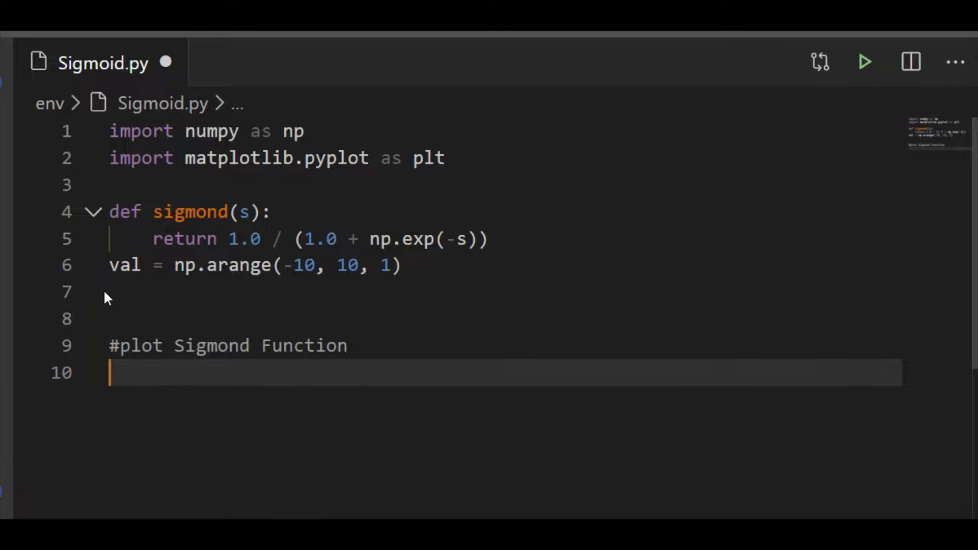
Step: Write plt.plot(val, sigmond(val)) and begin the next plt line
type("plt.pl")
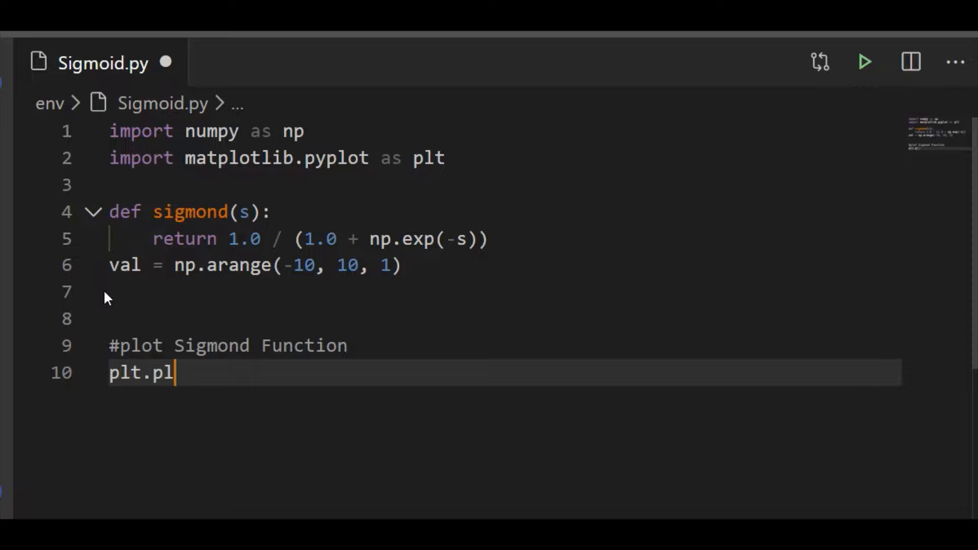
type("ot()")
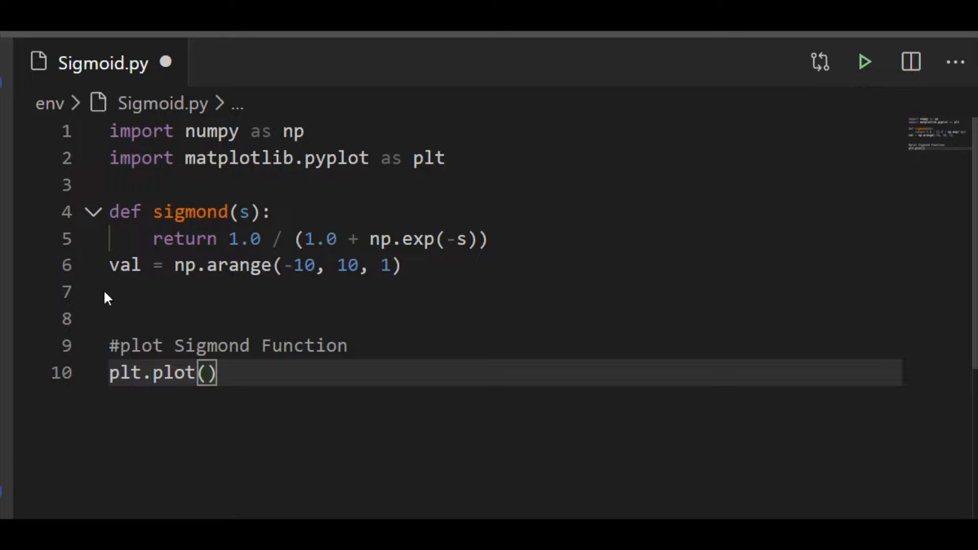
type("val, sigmond(v")
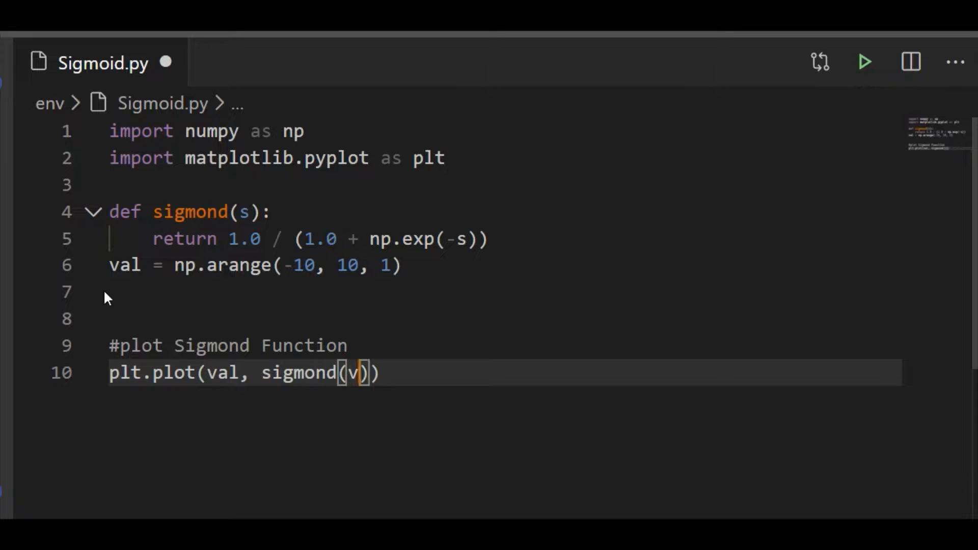
type("al")
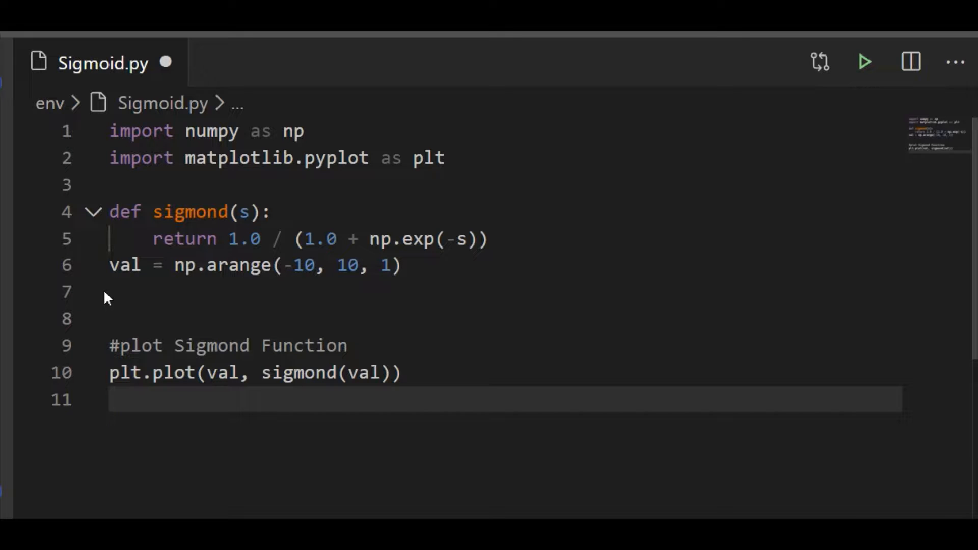
type("p")
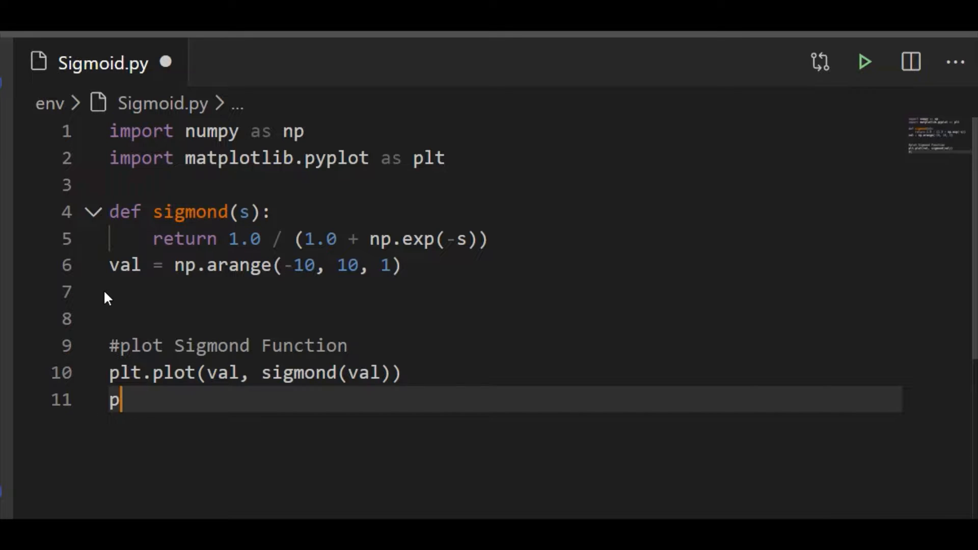
Step: Label the axes with plt.xlabel('s') and plt.ylabel('sigmond(s)')
type("lt.xlabel(")
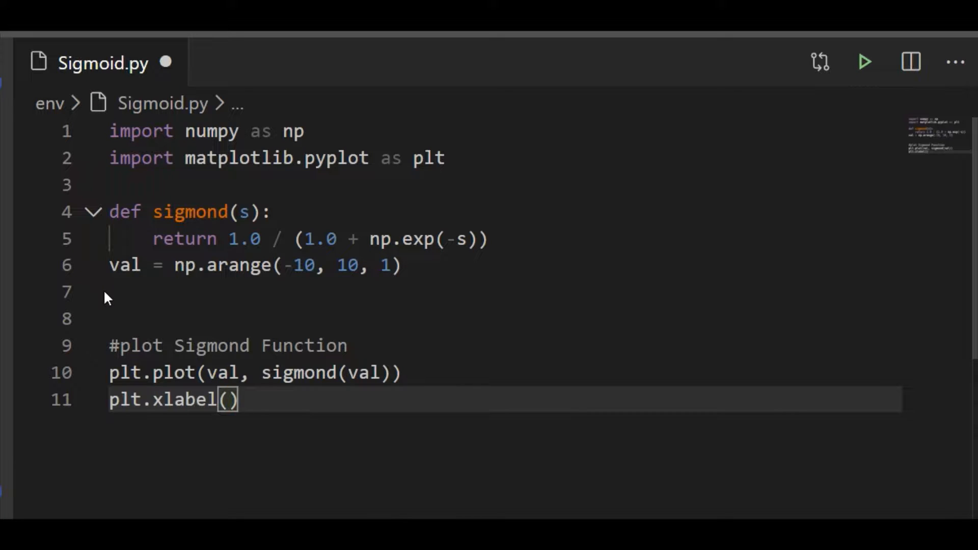
type("'s'")
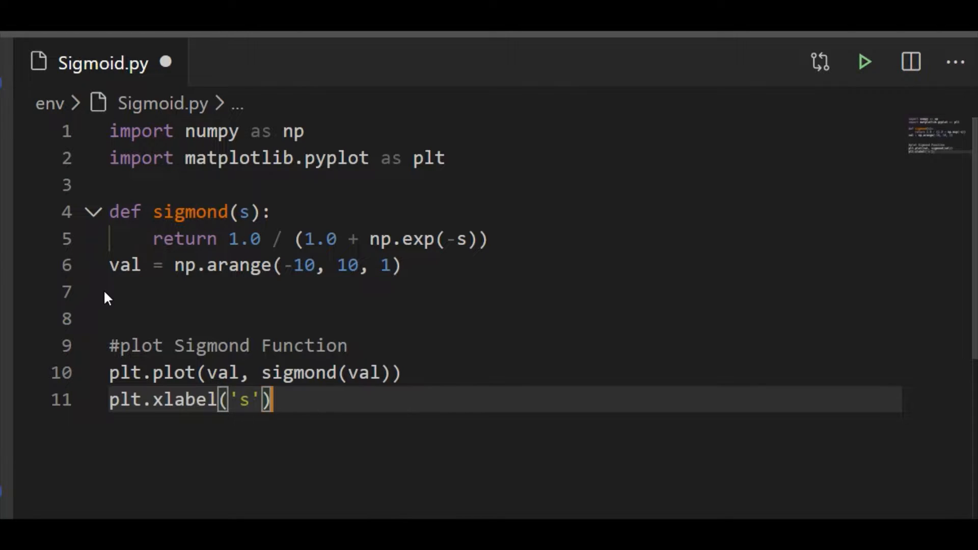
type("plt.y")
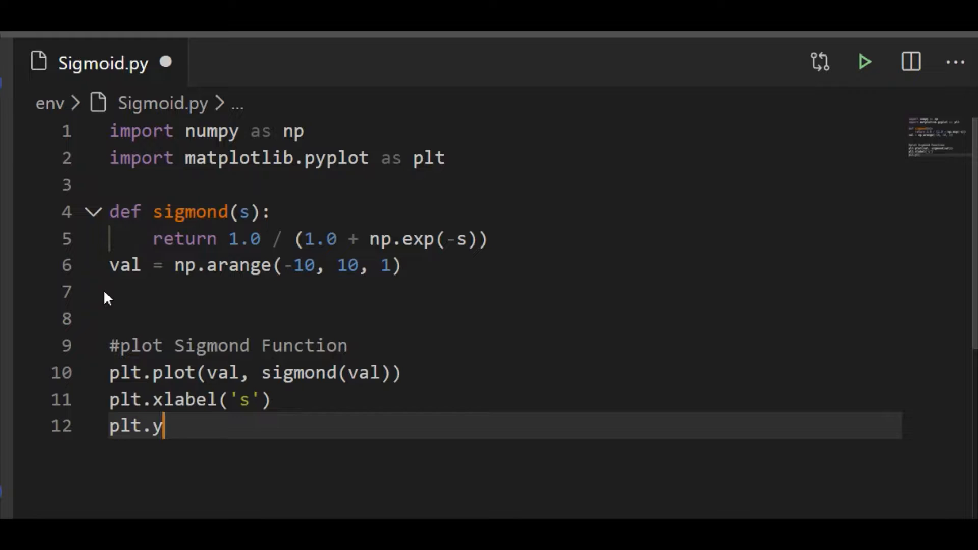
type("label(")
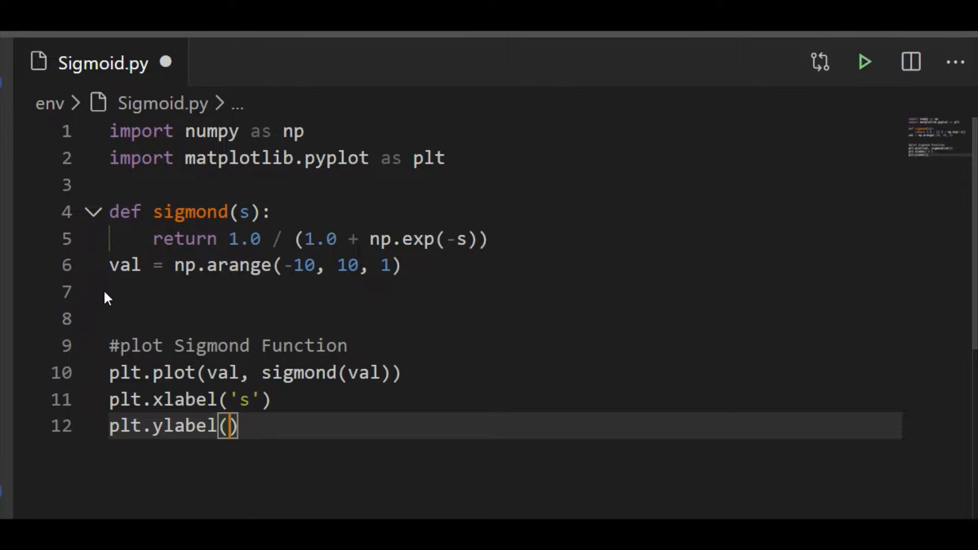
type("'sigmo'")
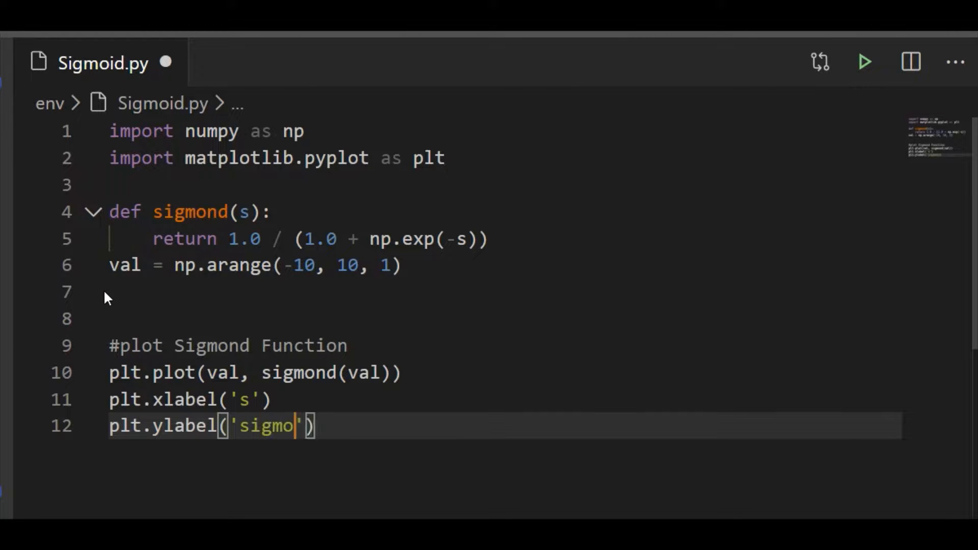
type("nd(s")
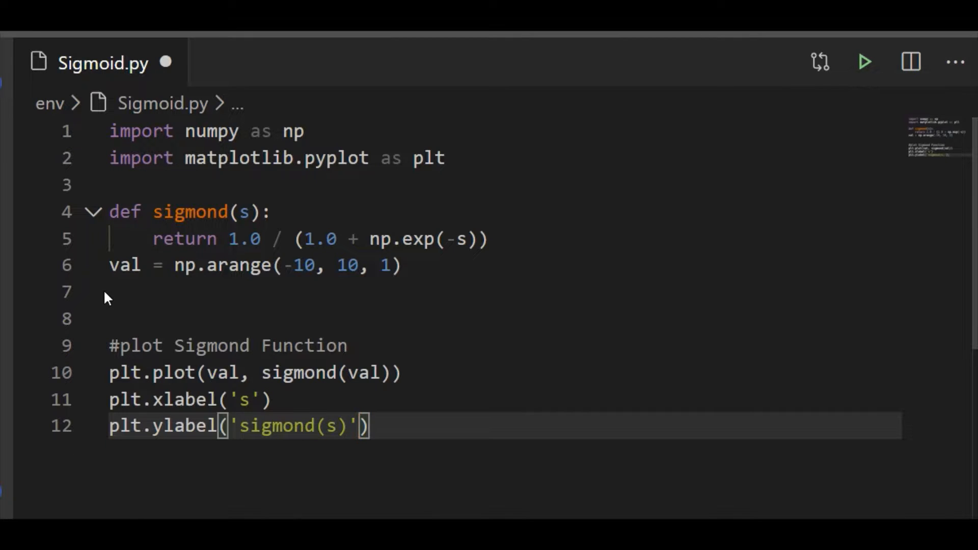
Step: Title the plot 'Plot Sigmond Function' and end with plt.show()
type("plt.title(\"")
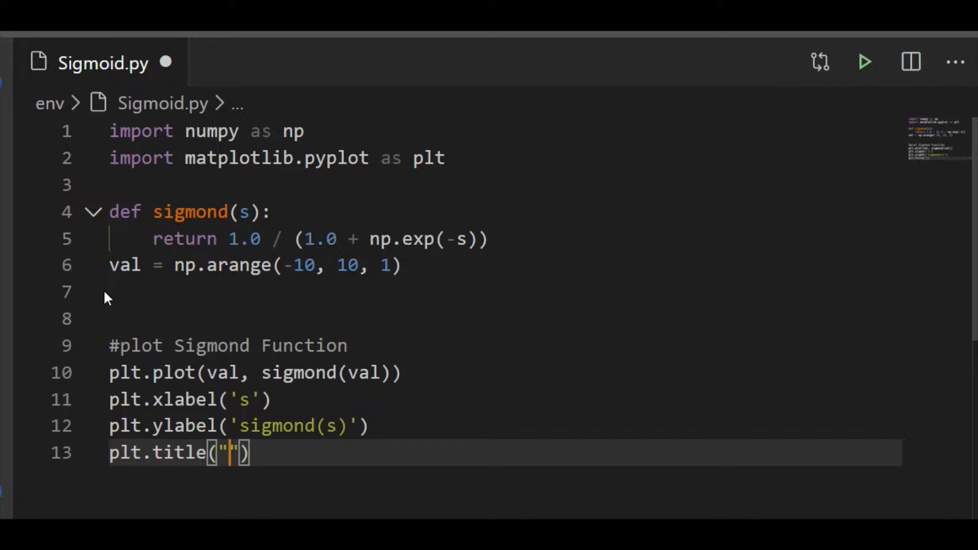
type("Pl")
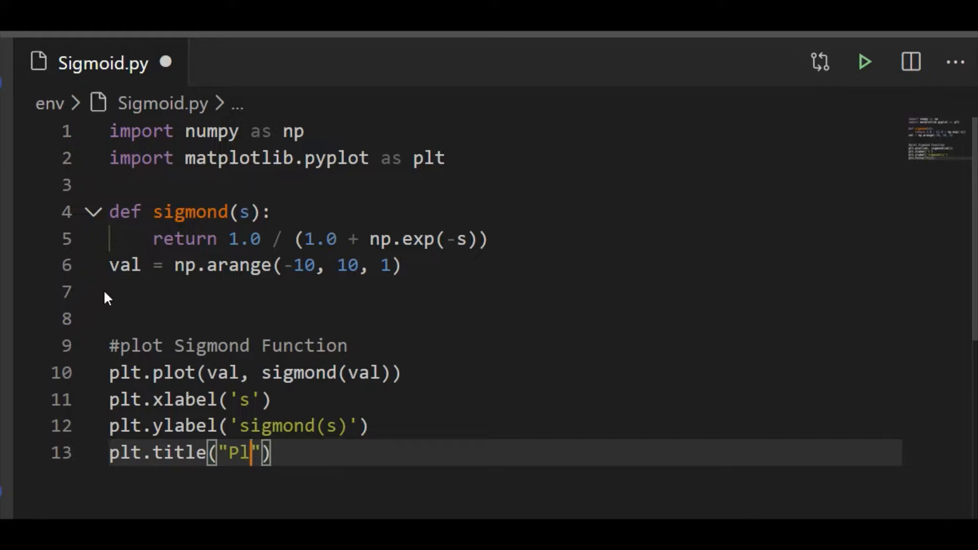
type("ot Sigmond Funct")
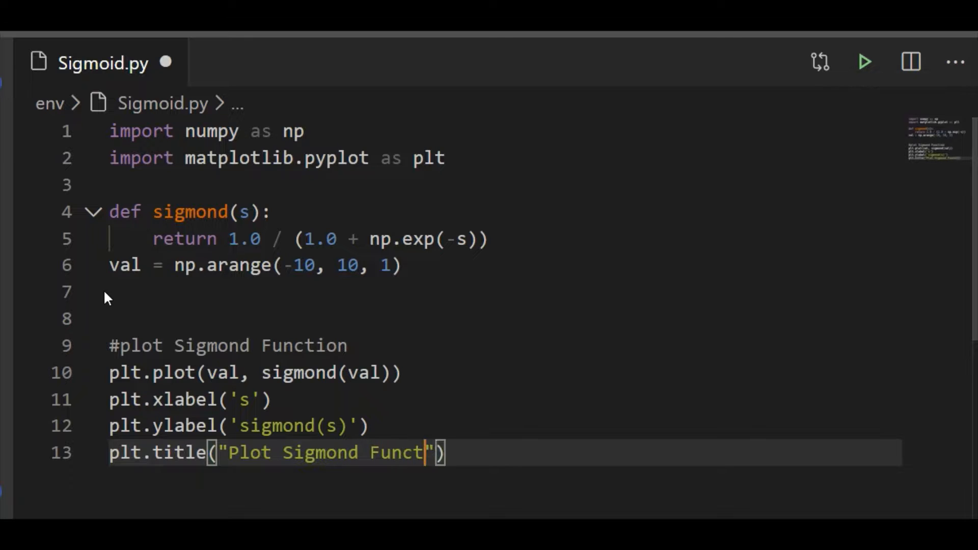
type("ion")
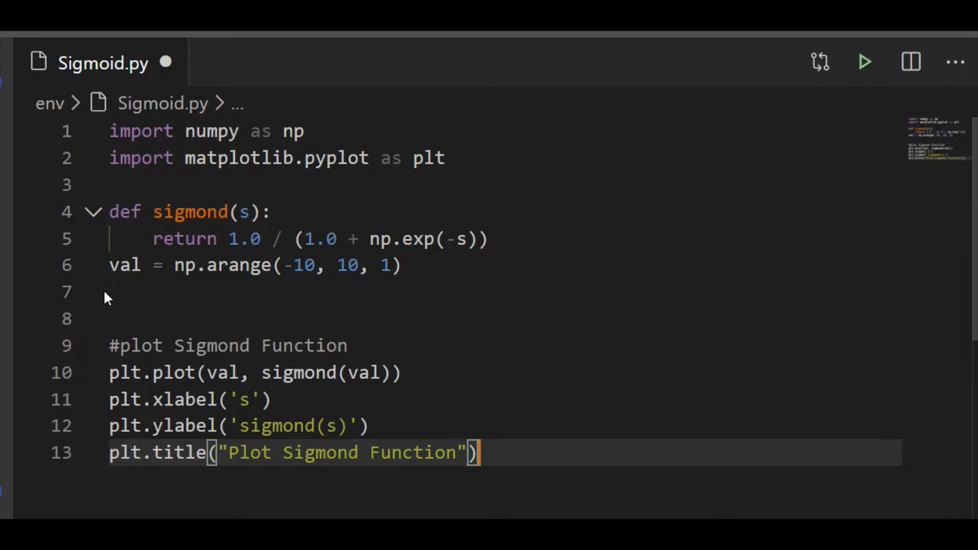
type("plt.sh")
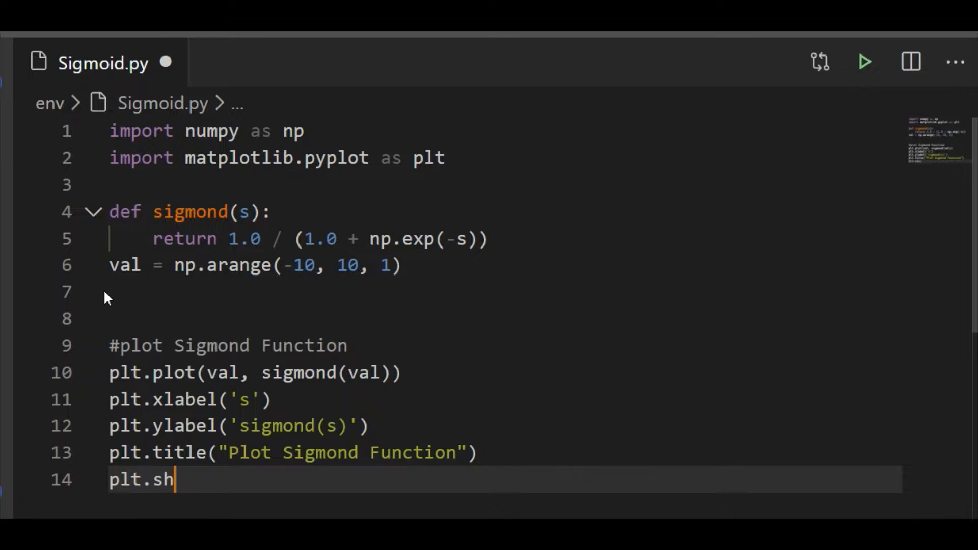
type("ow()")
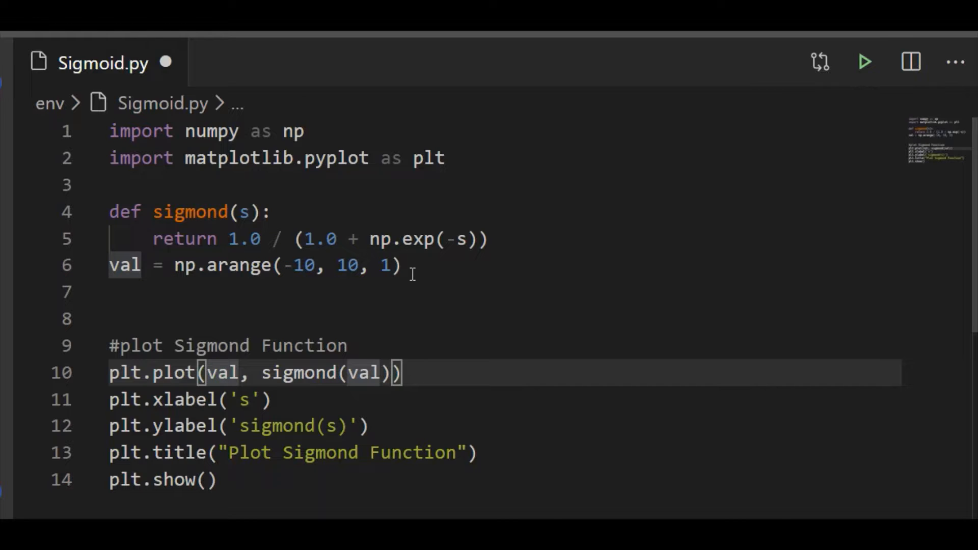
left_click(315, 373)
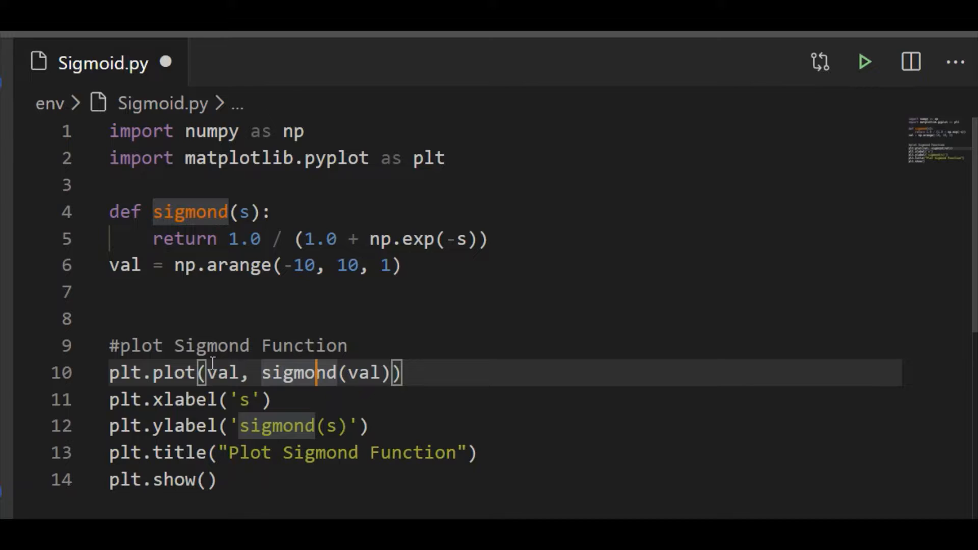
mouse_move(451, 309)
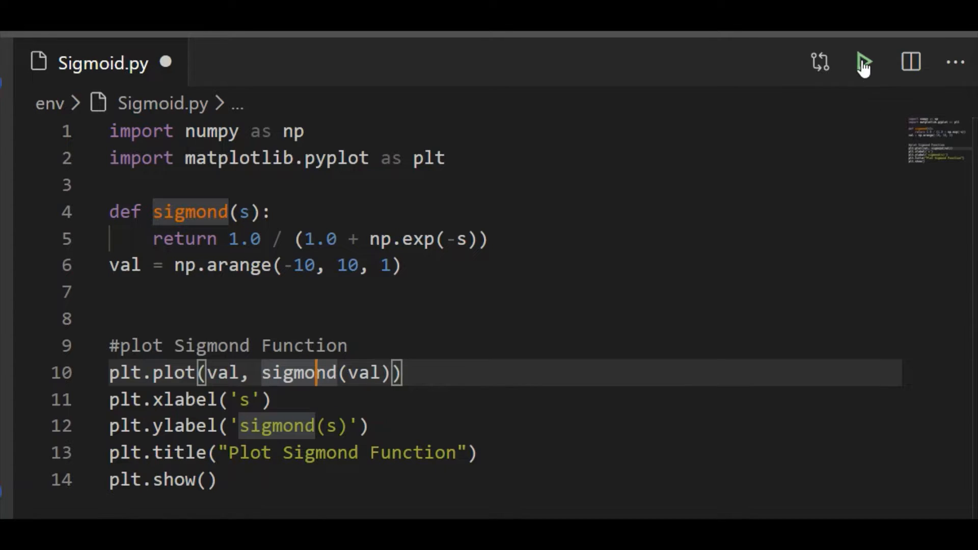
Step: Run the script to open the angular sigmoid figure with labelled axes
left_click(863, 63)
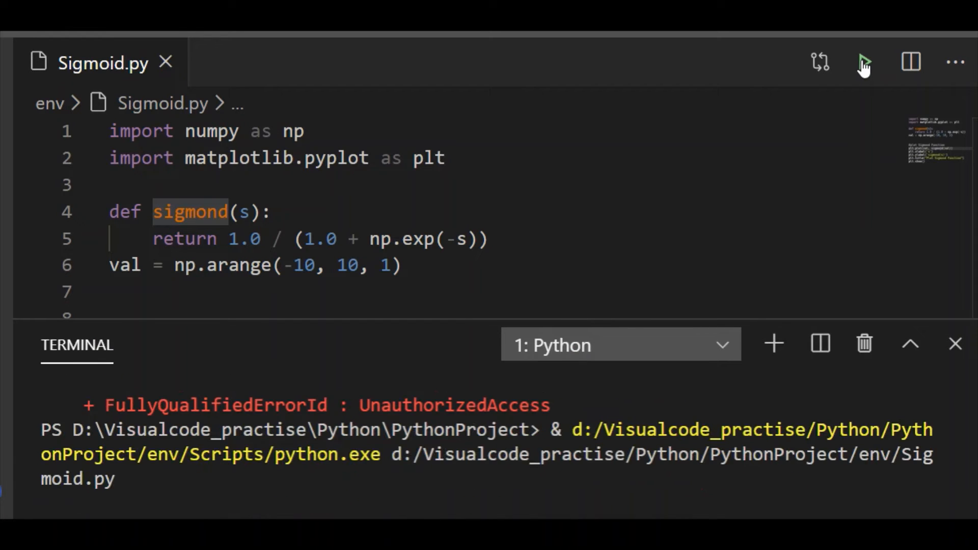
left_click(864, 62)
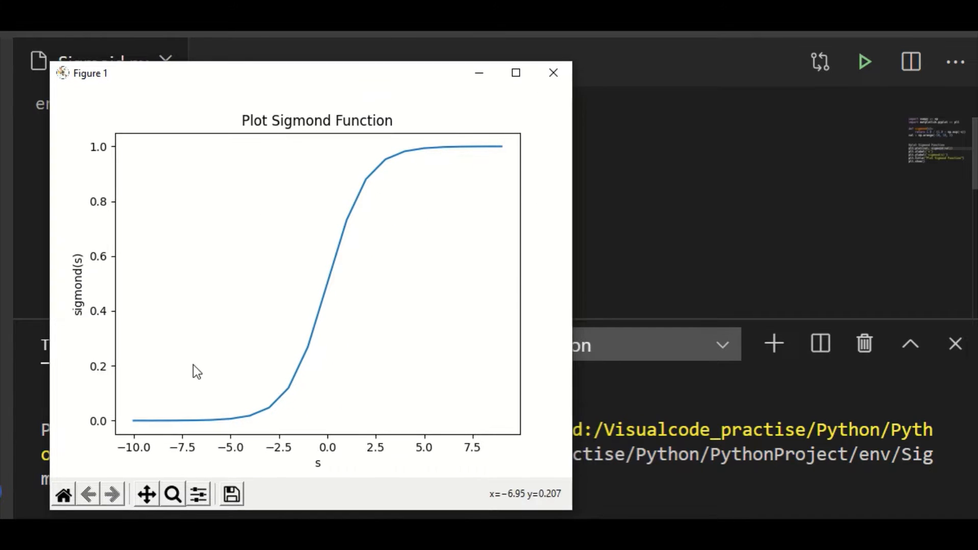
mouse_move(337, 232)
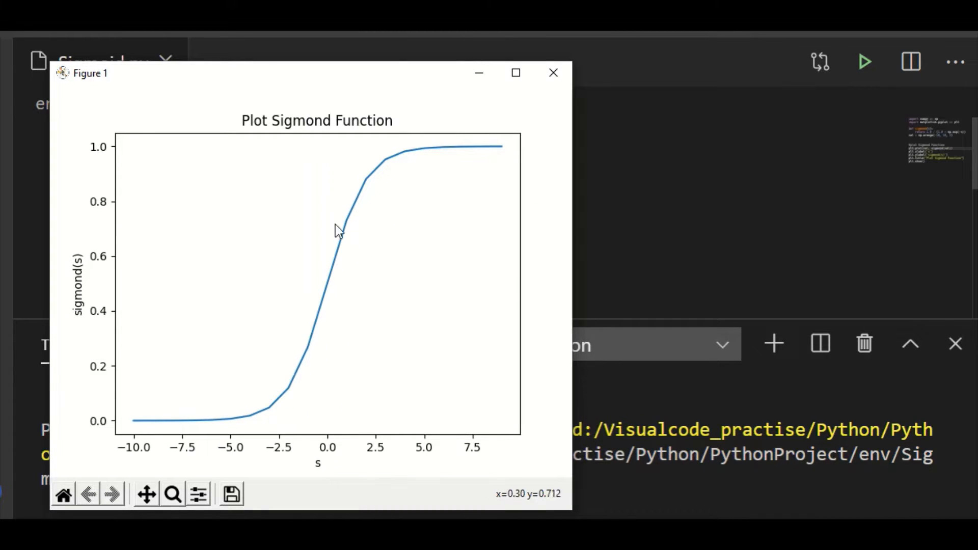
mouse_move(340, 417)
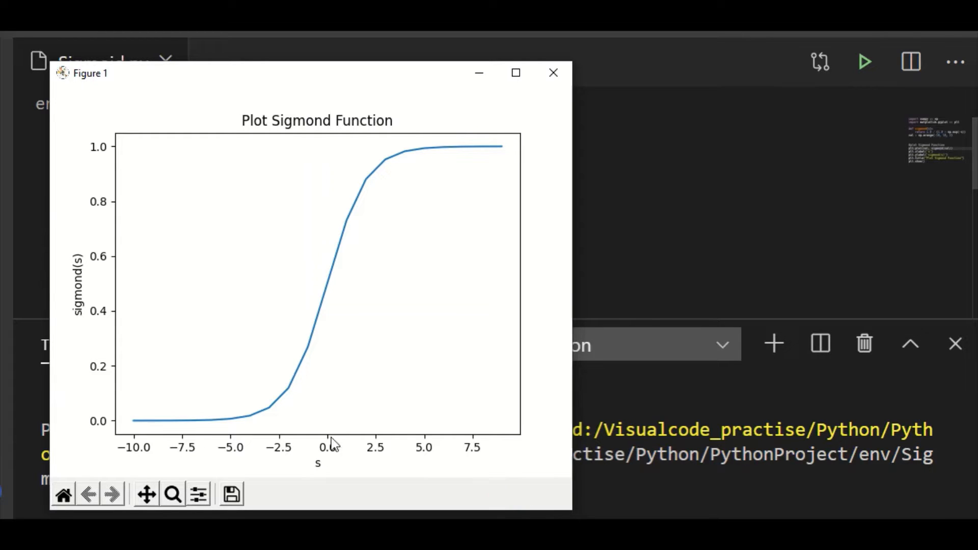
mouse_move(323, 478)
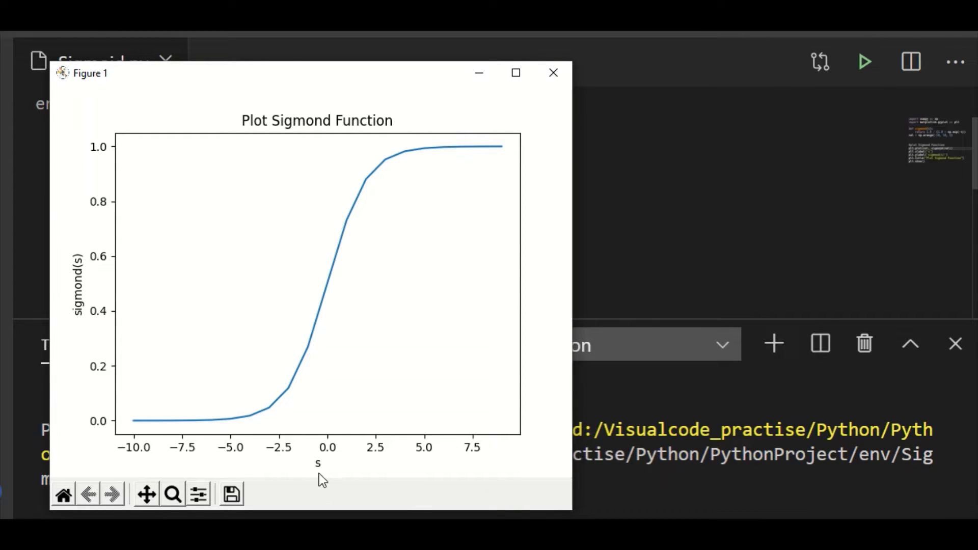
mouse_move(120, 380)
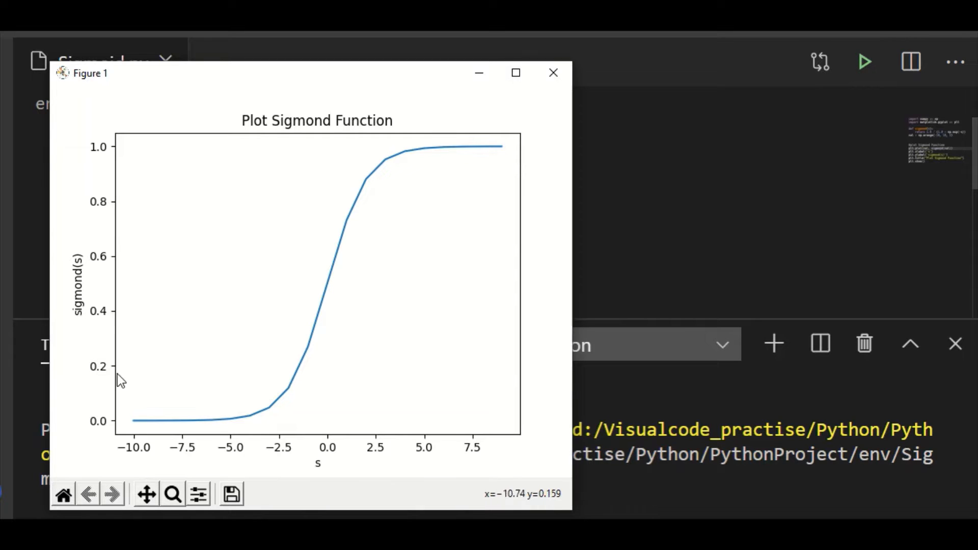
mouse_move(104, 430)
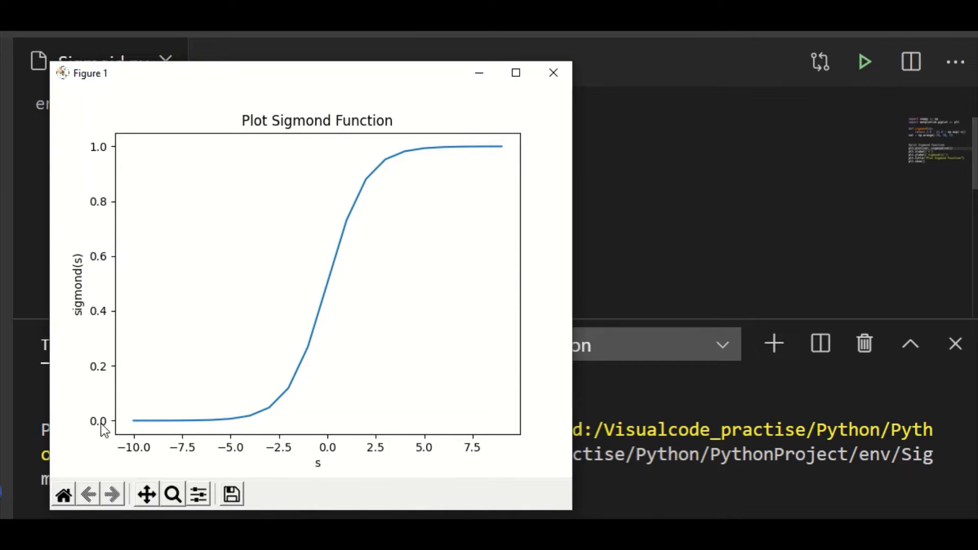
mouse_move(204, 311)
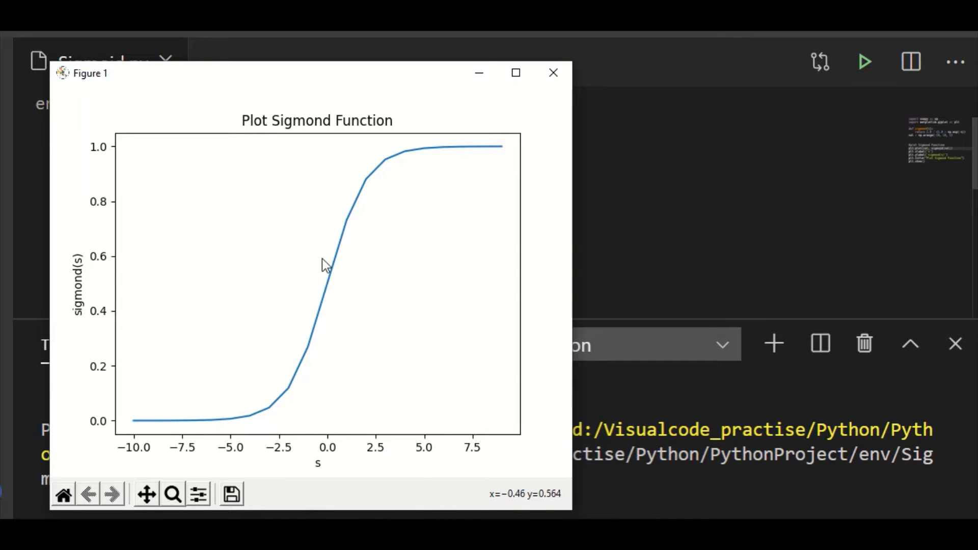
Step: Close the figure, change the np.arange step to 0.1, and rerun the script
left_click(552, 72)
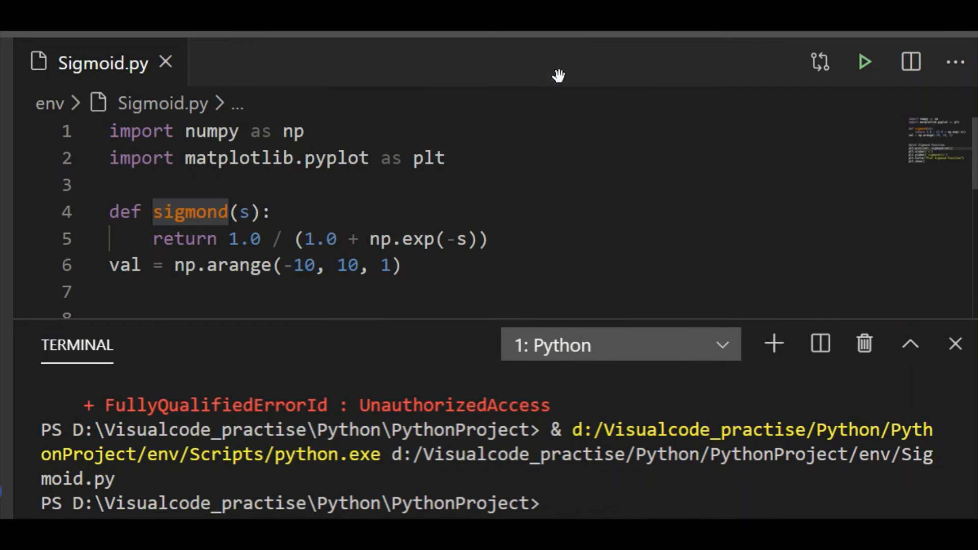
mouse_move(522, 312)
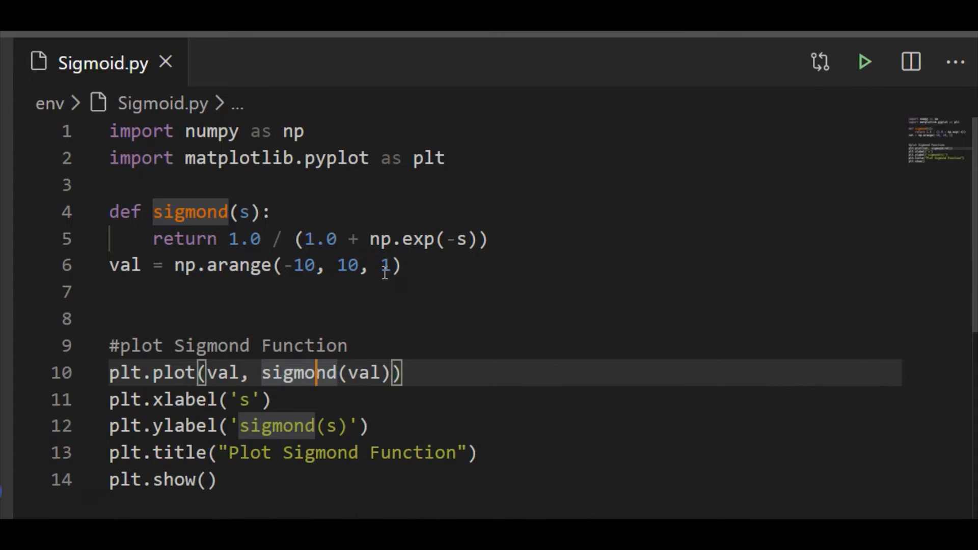
type("0")
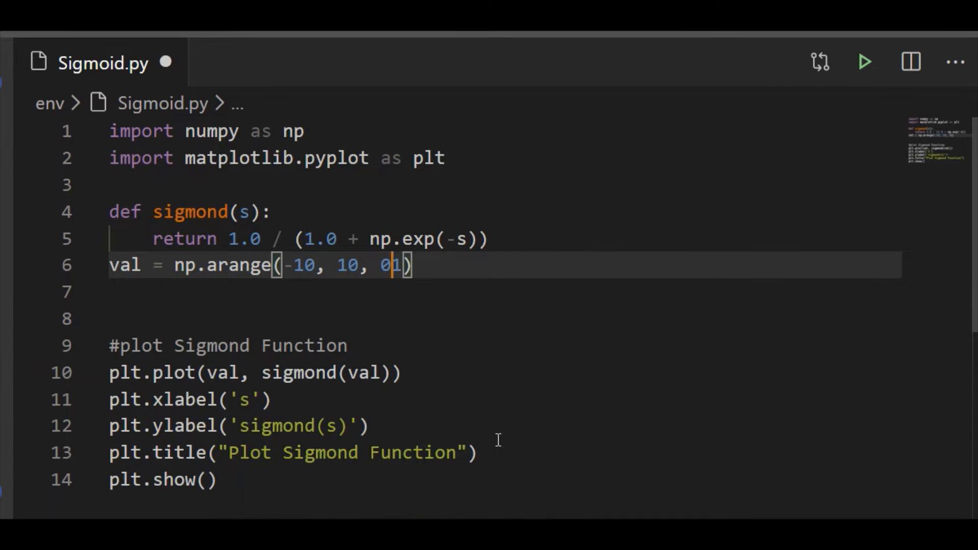
type(".")
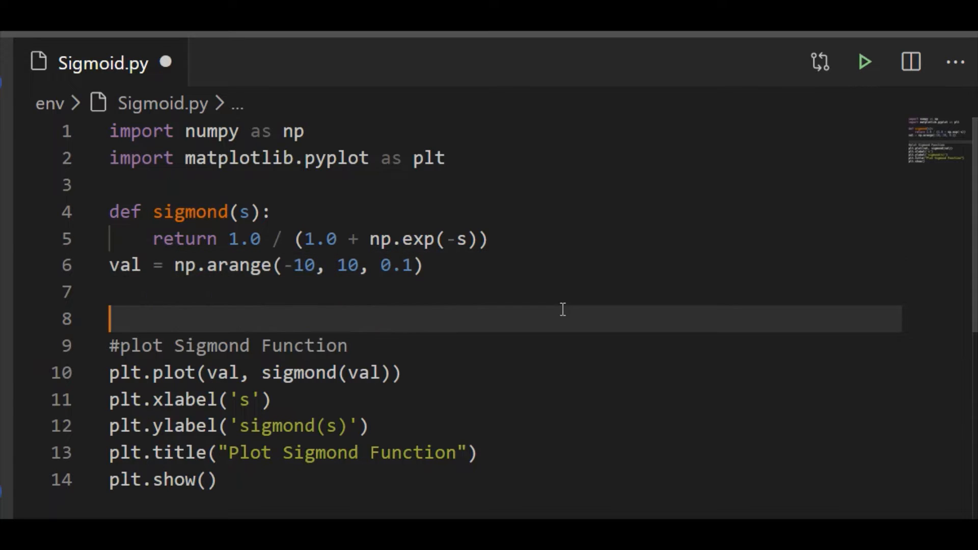
left_click(864, 62)
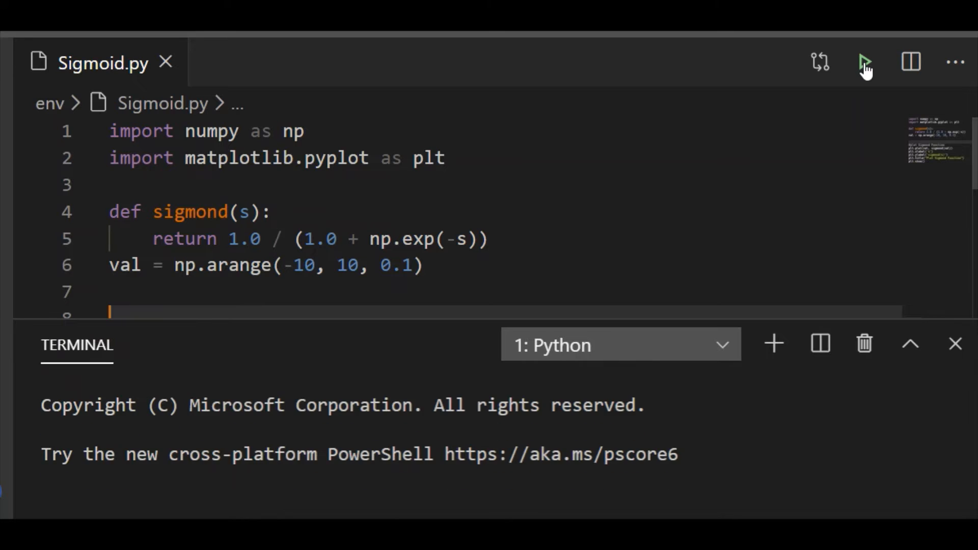
Step: Let the rerun produce the smooth sigmoid curve from -10 to 10
left_click(865, 62)
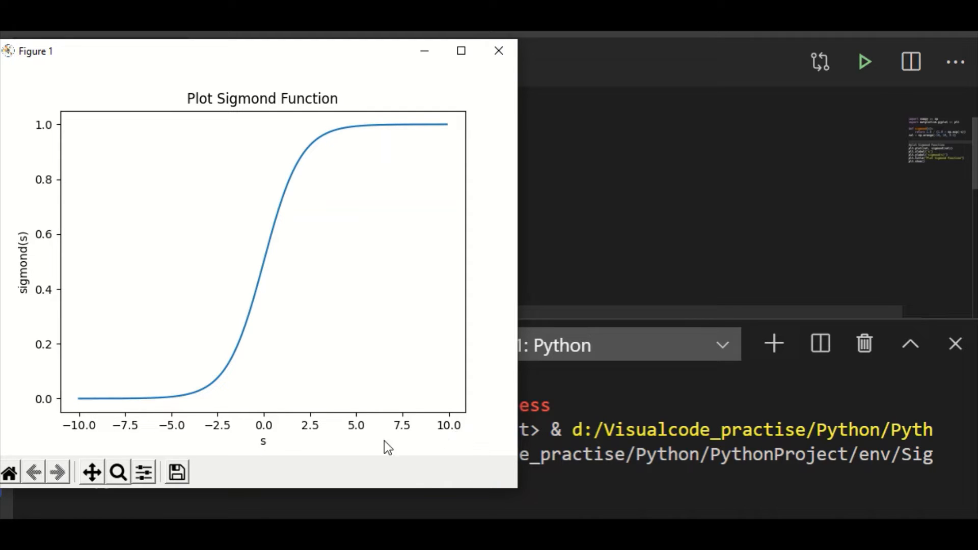
mouse_move(101, 341)
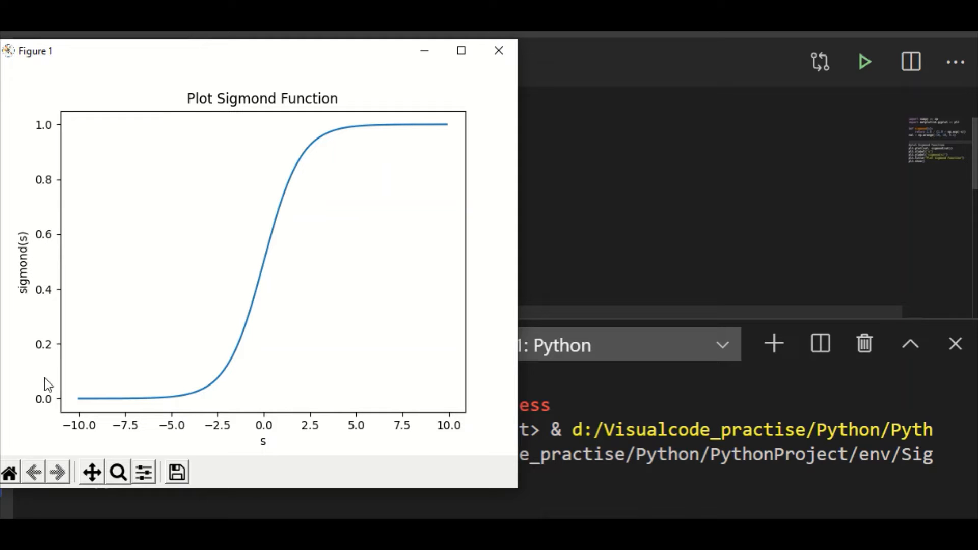
mouse_move(62, 135)
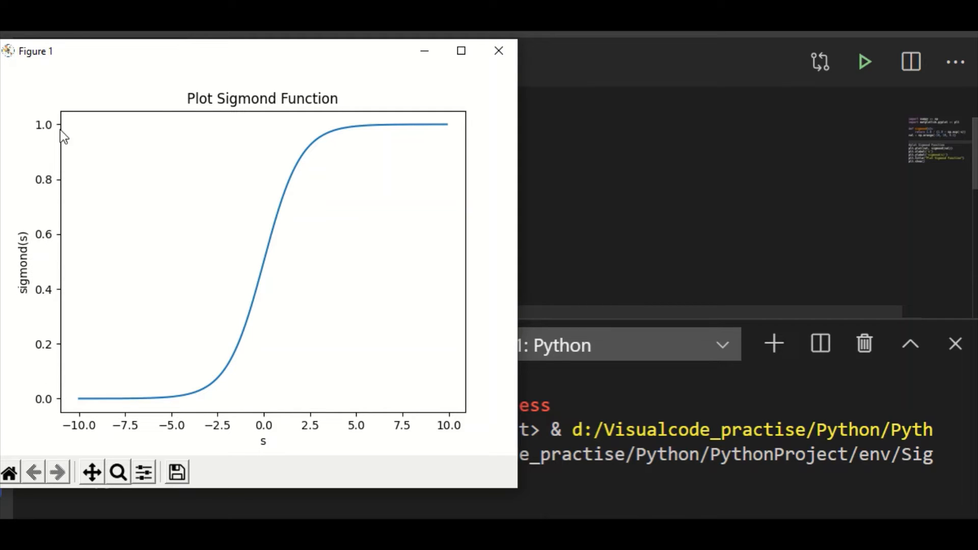
mouse_move(86, 401)
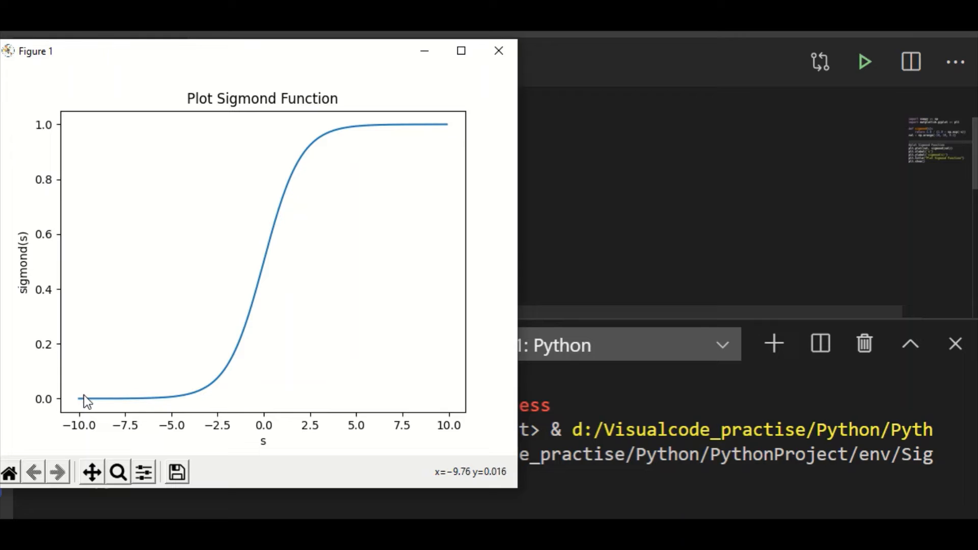
mouse_move(249, 305)
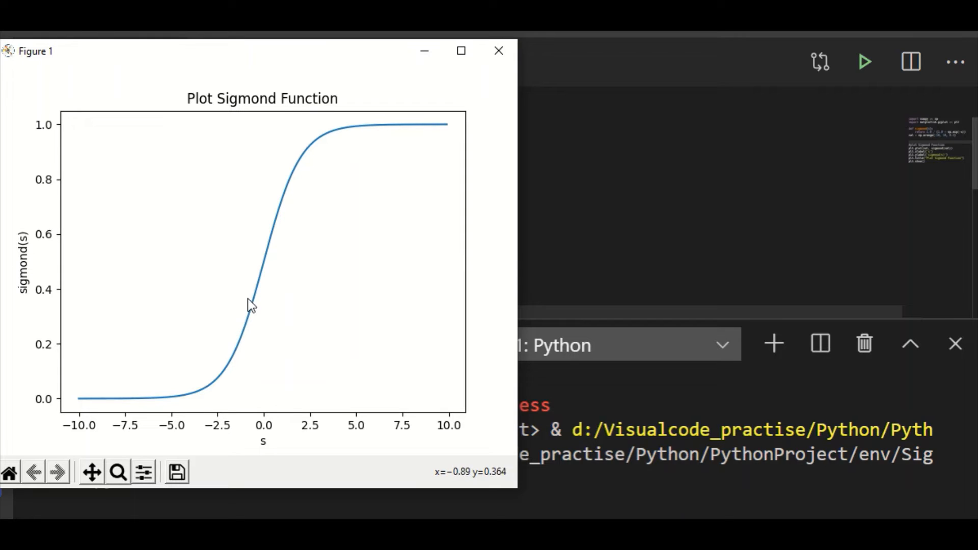
mouse_move(437, 132)
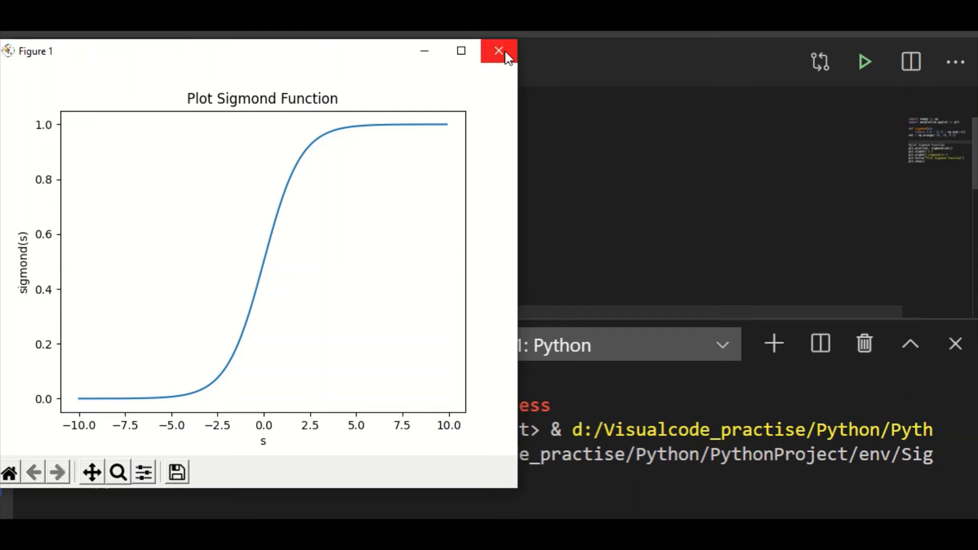
Step: Close the smooth-curve Figure, hide the terminal panel and rest the cursor on empty line 7
left_click(498, 51)
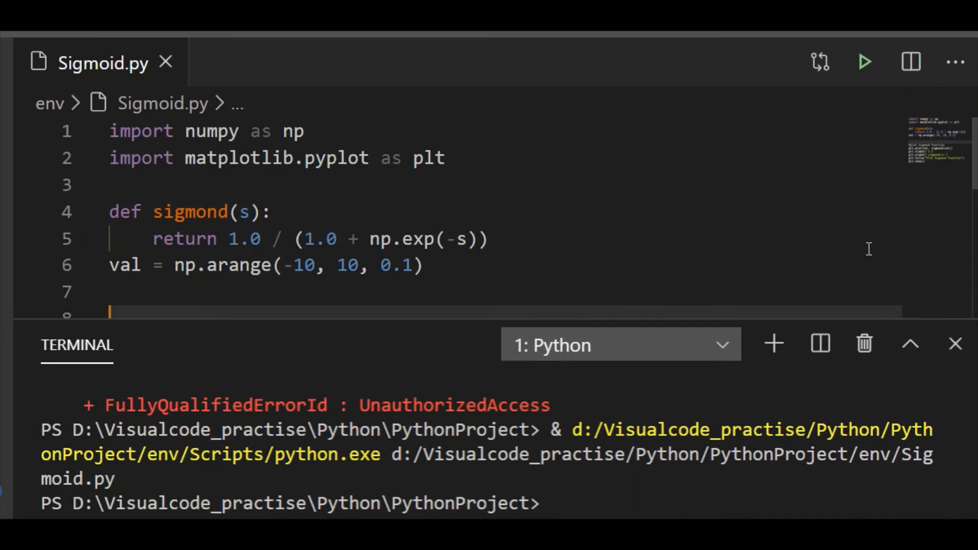
left_click(954, 343)
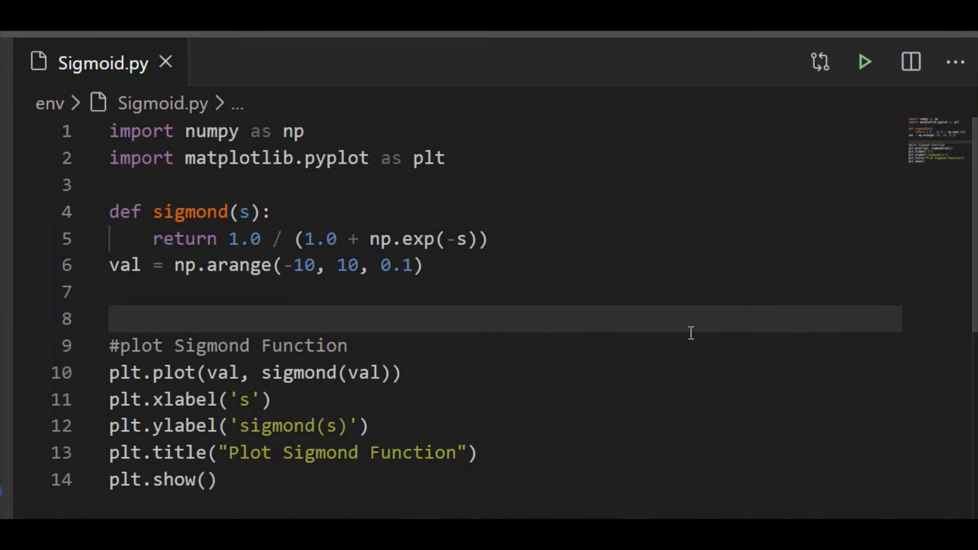
left_click(112, 319)
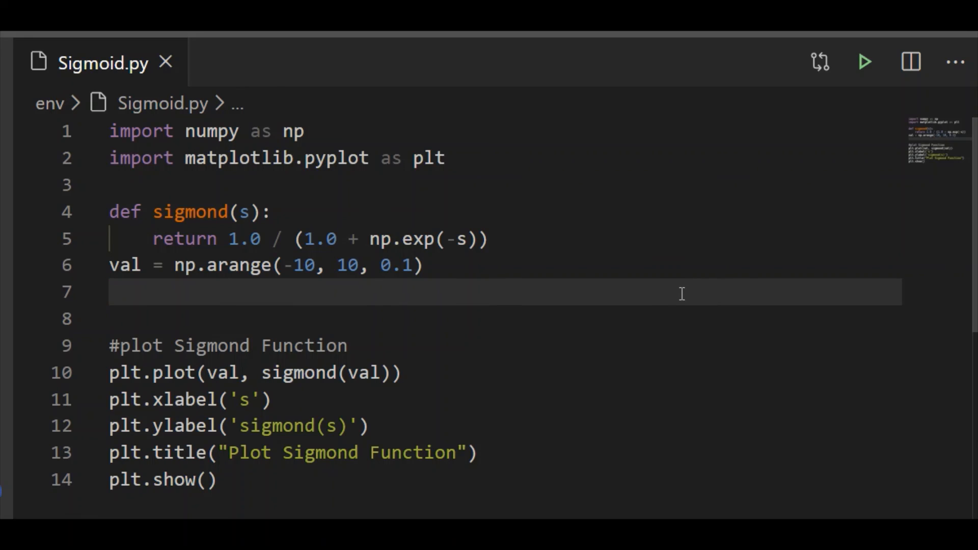
mouse_move(681, 288)
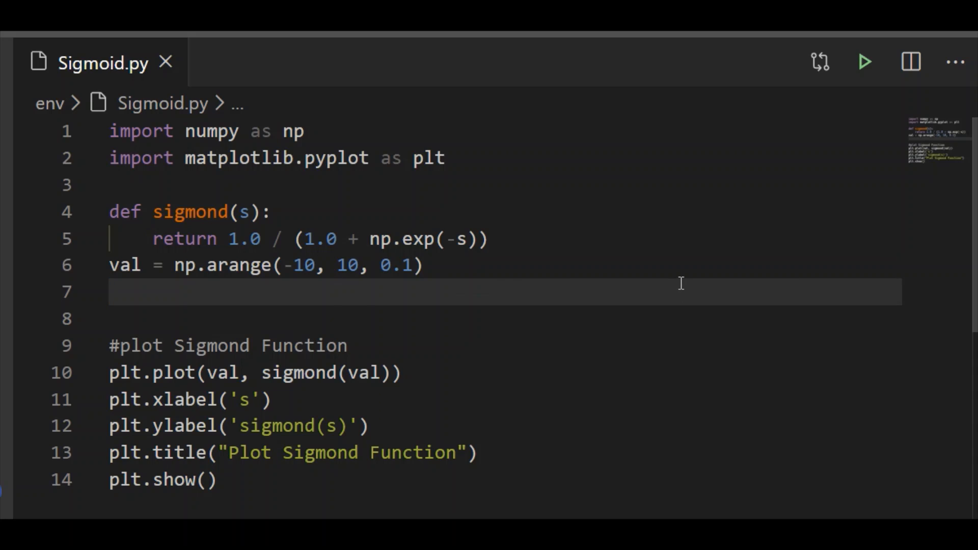